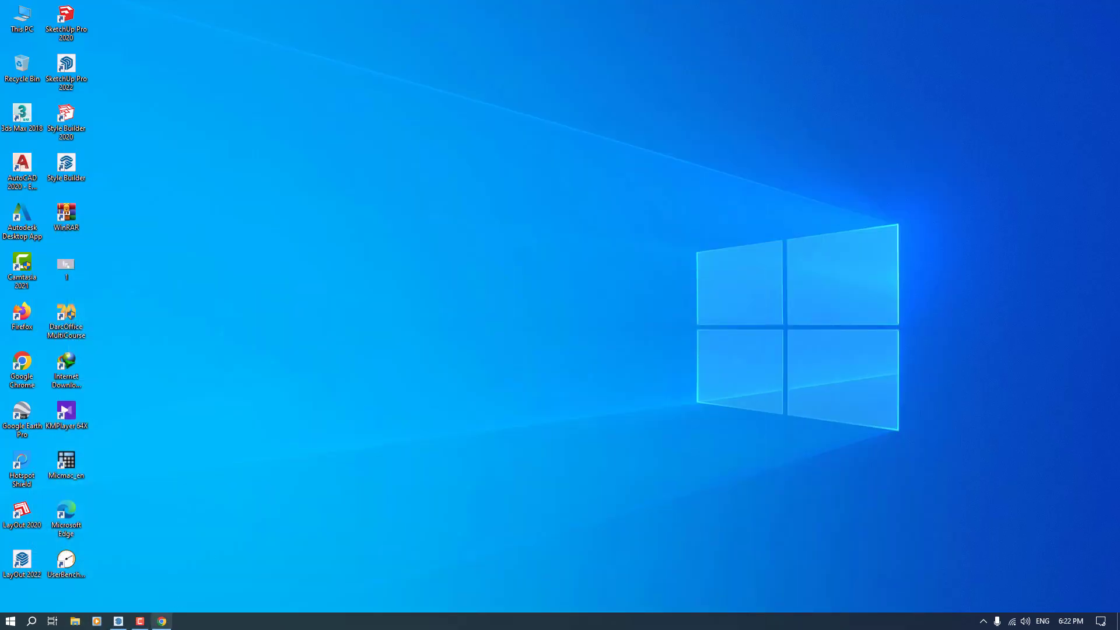
mouse_move(201, 525)
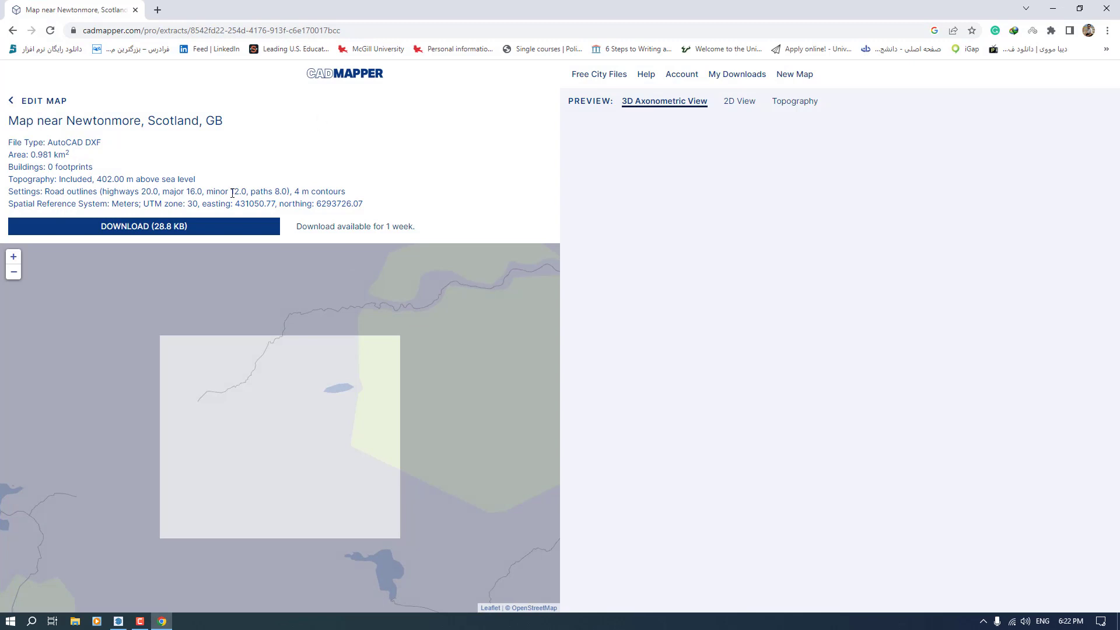
mouse_move(241, 413)
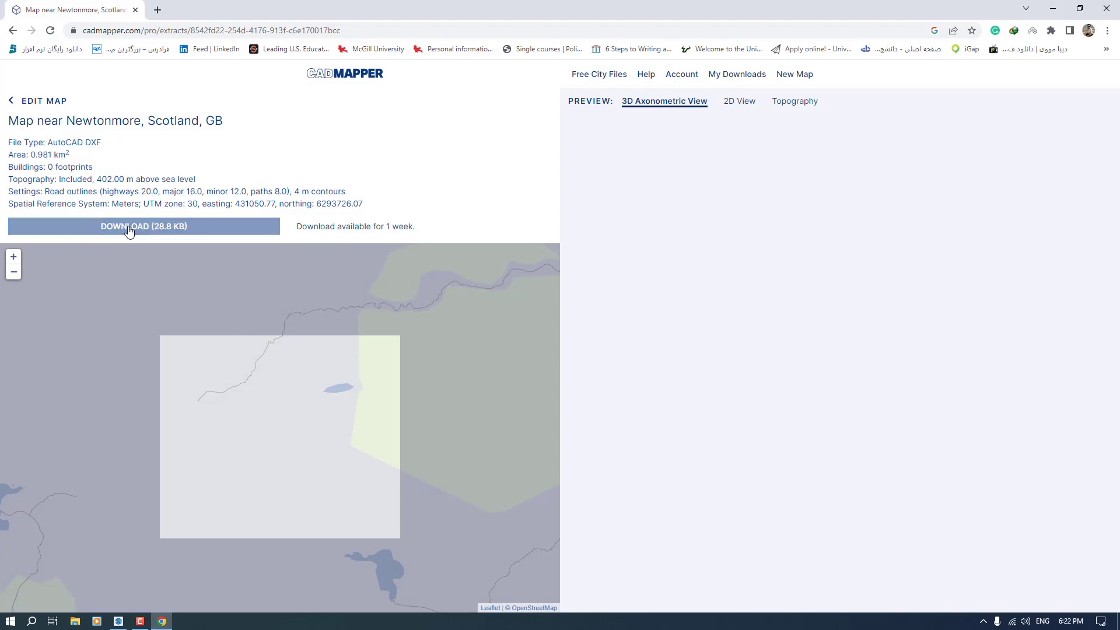
Download the Newtonmore AutoCAD DXF extract (28.8 KB) from CADMapper
click(143, 226)
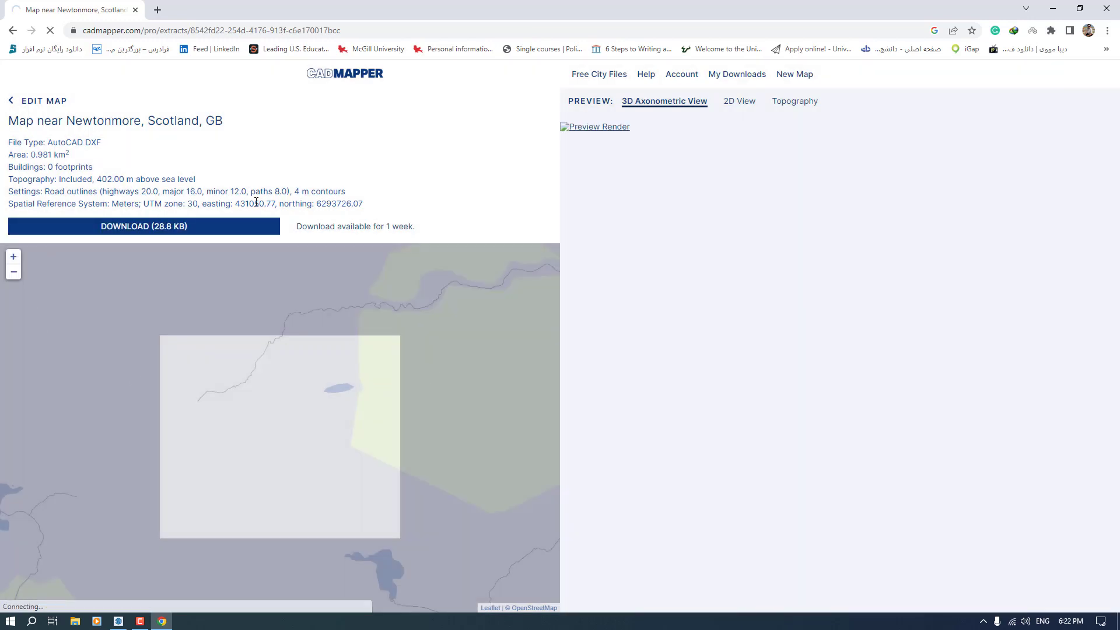
click(143, 226)
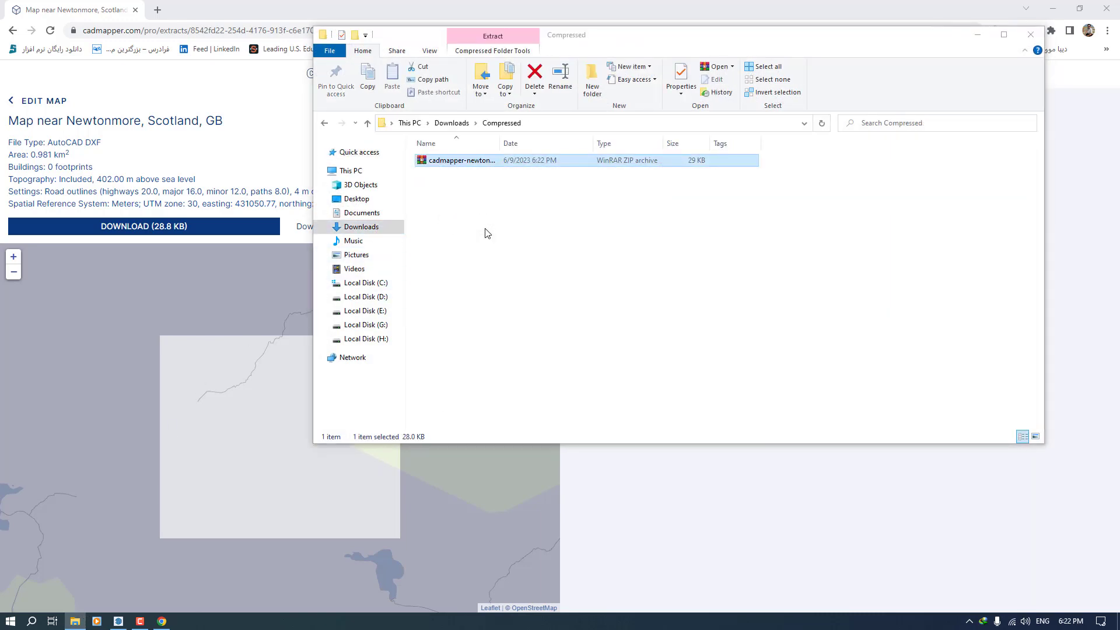
Open the Newtonmore drawing from the downloaded zip with AutoCAD
double_click(460, 160)
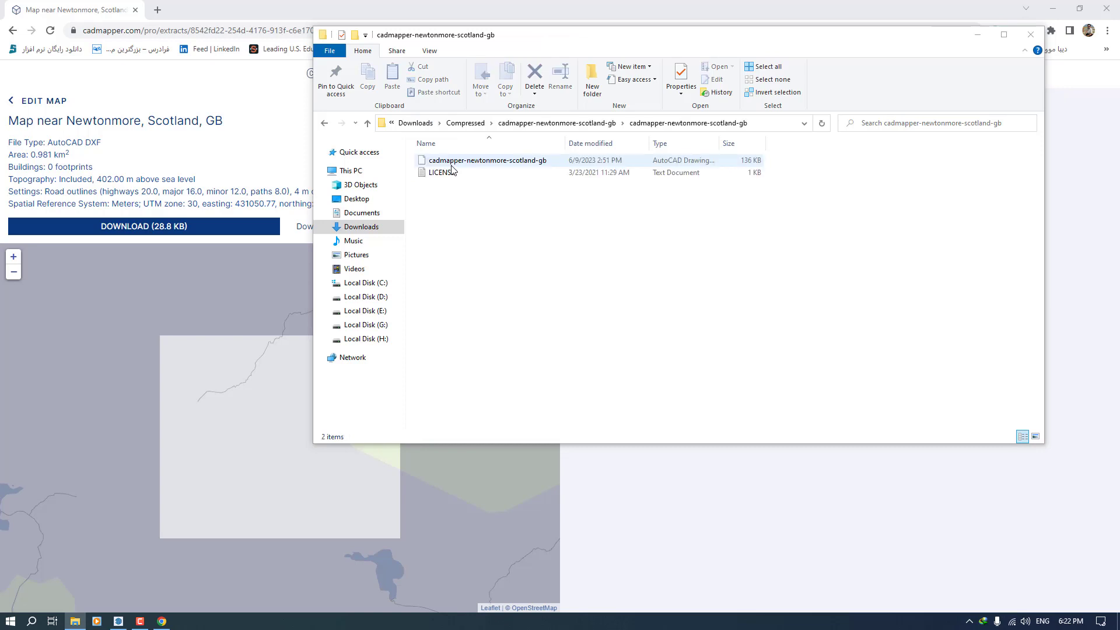
right_click(522, 194)
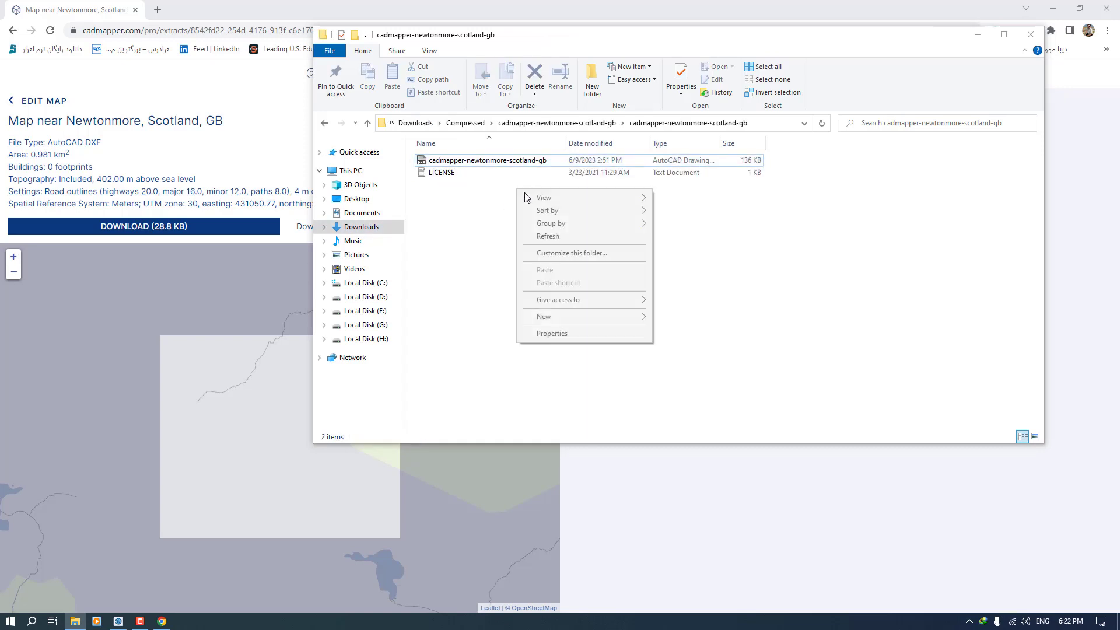
right_click(488, 160)
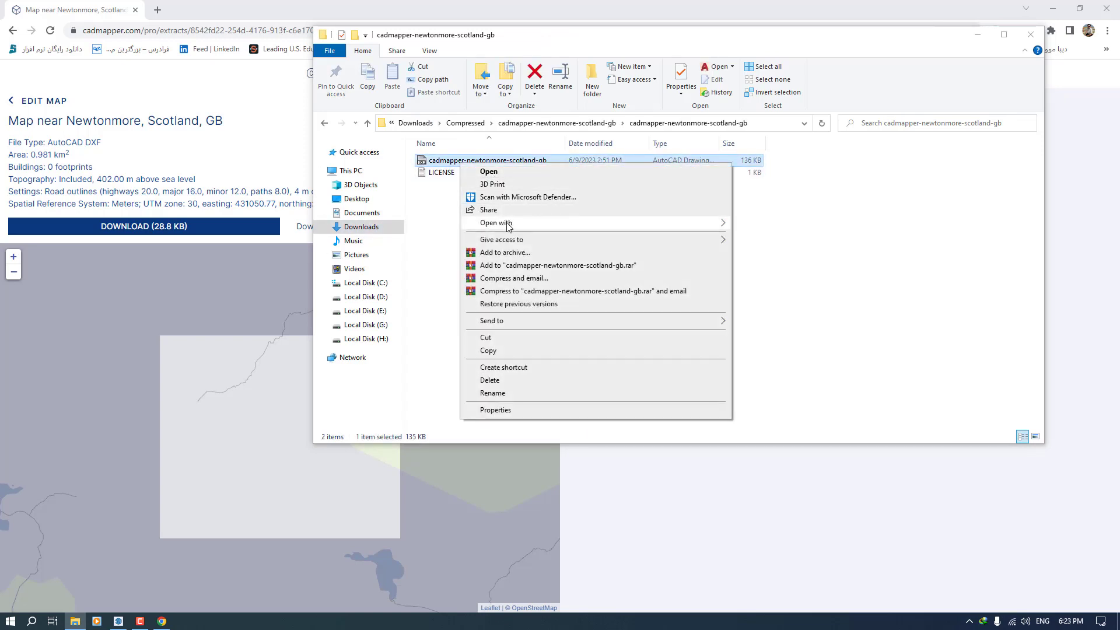
click(777, 242)
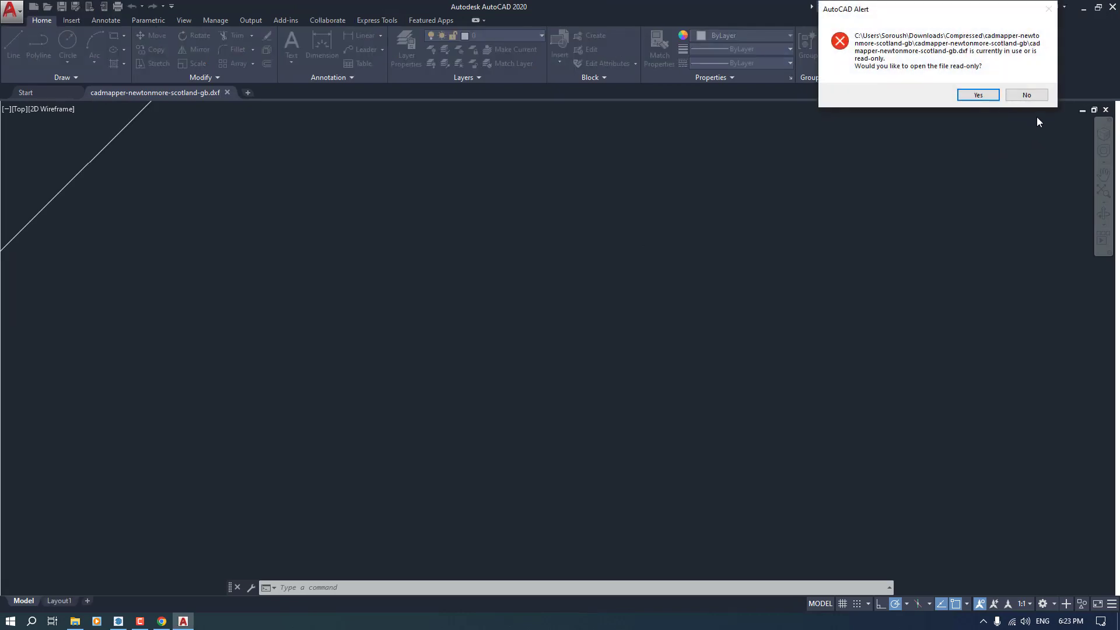
Dismiss the read-only alert and select the stray object to erase it
click(977, 95)
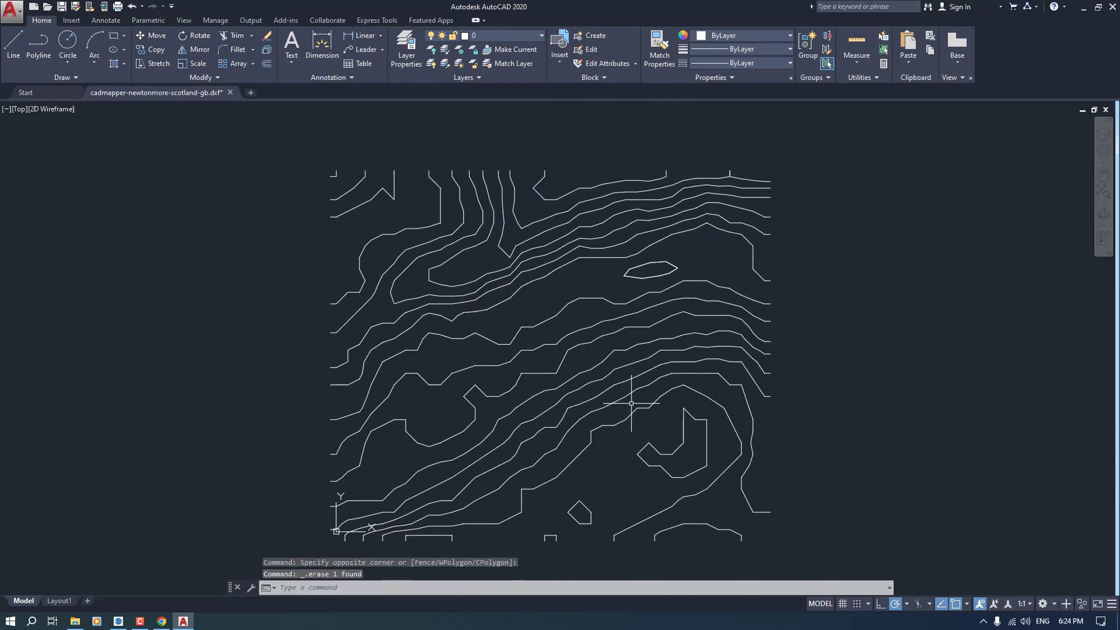
drag(632, 404, 490, 357)
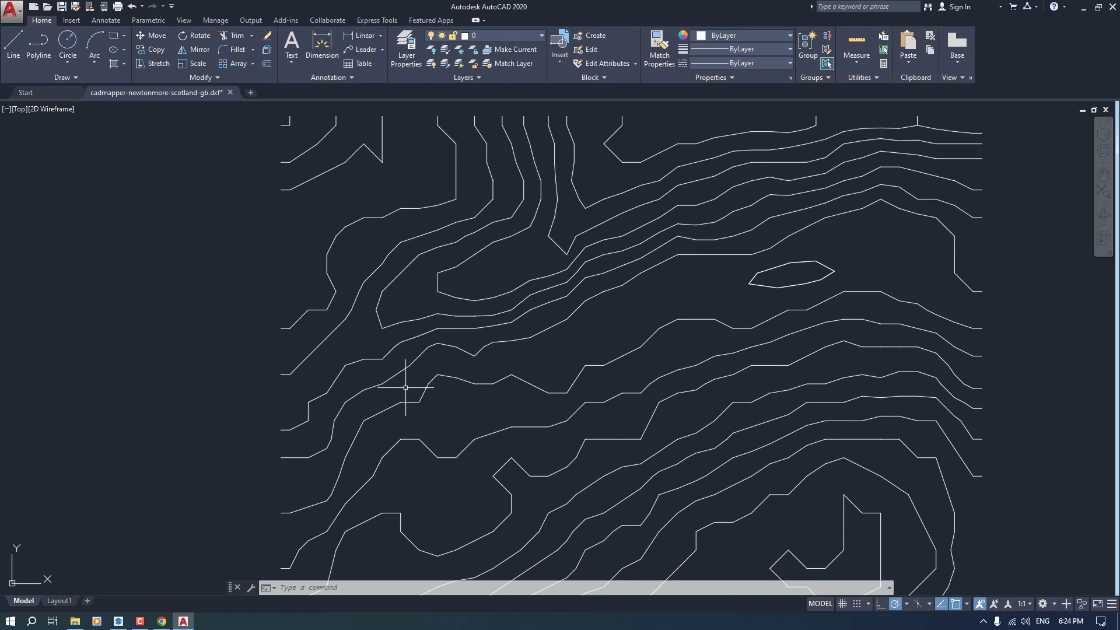
mouse_move(665, 187)
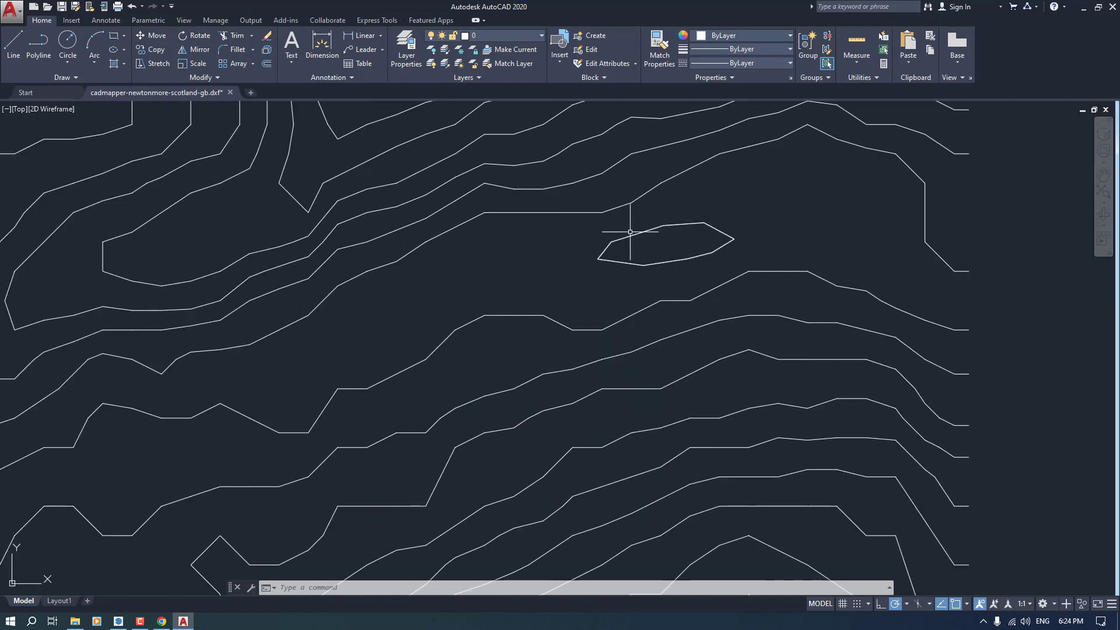
mouse_move(616, 259)
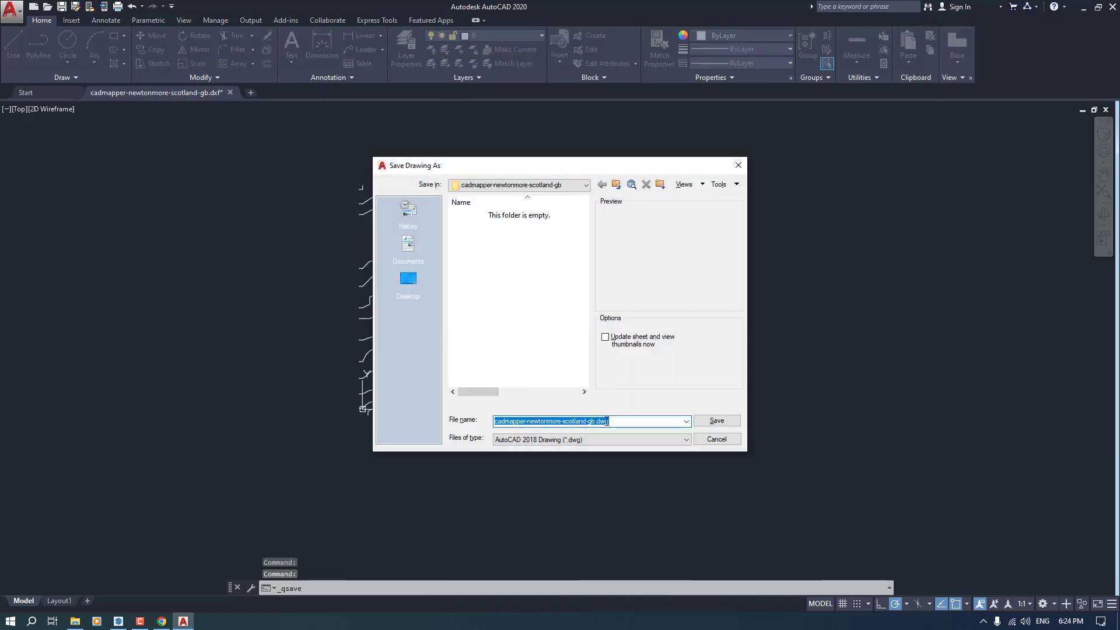
Save the drawing to the Desktop as 'Topographi'
text(T)
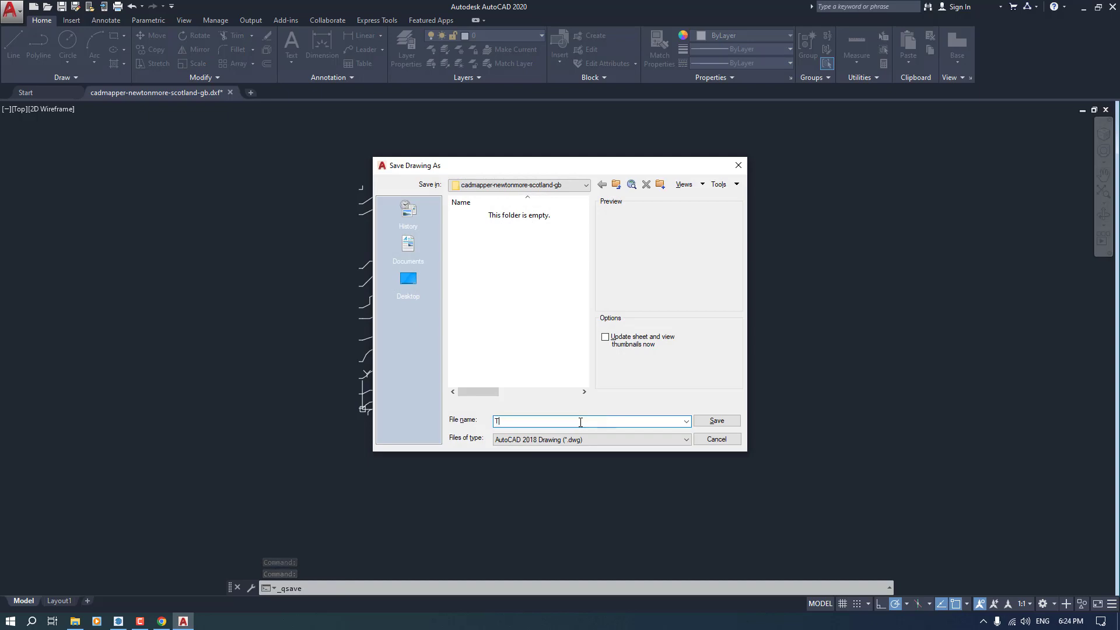
text(opographi)
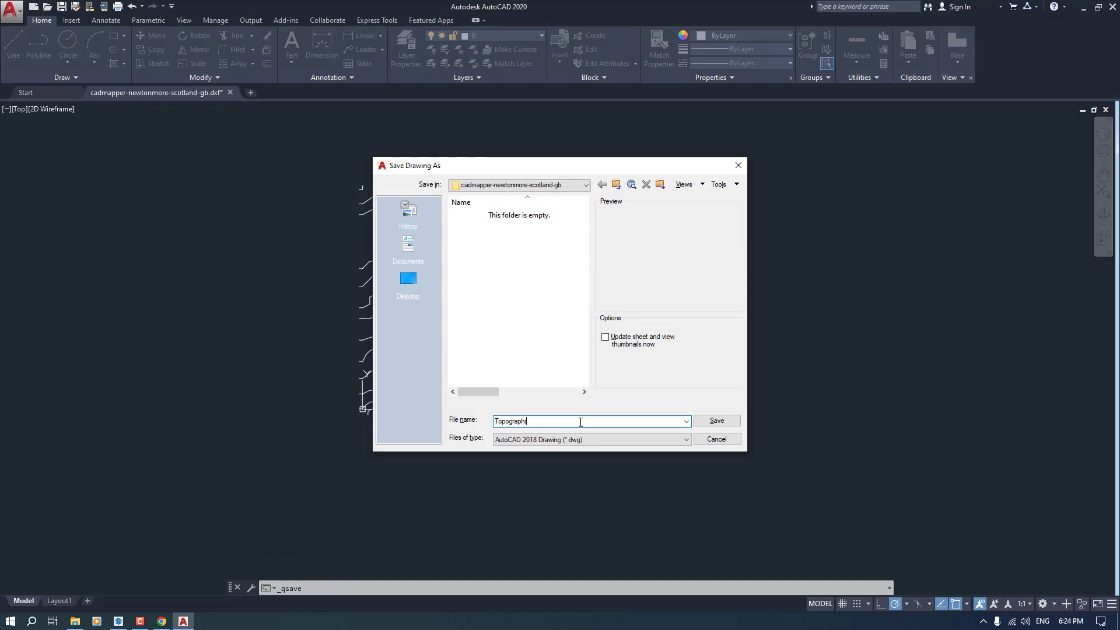
click(408, 279)
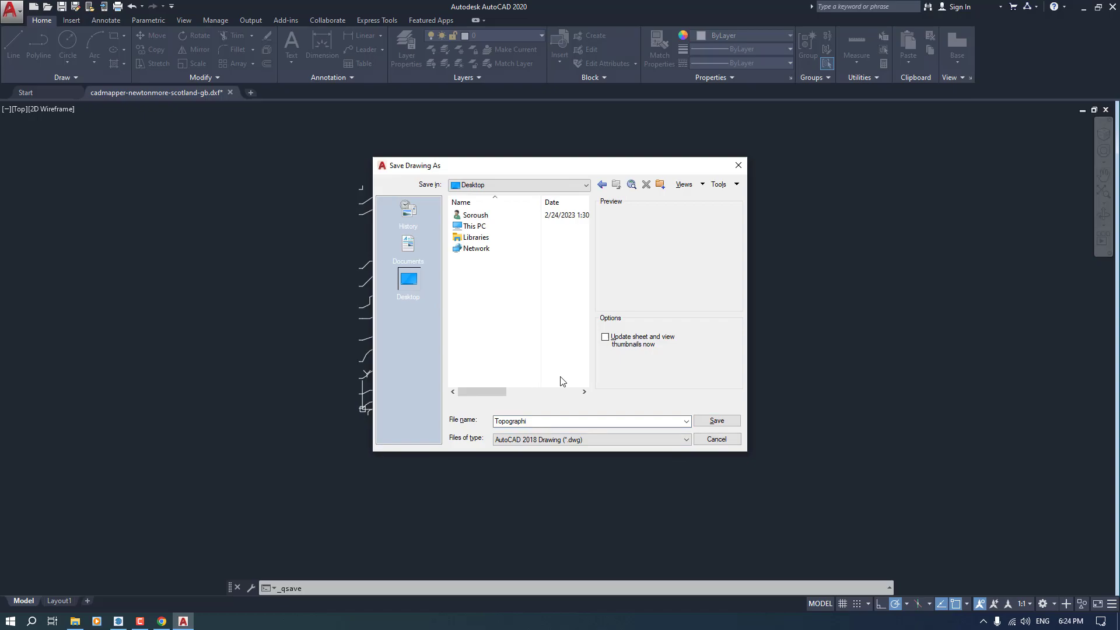
click(119, 620)
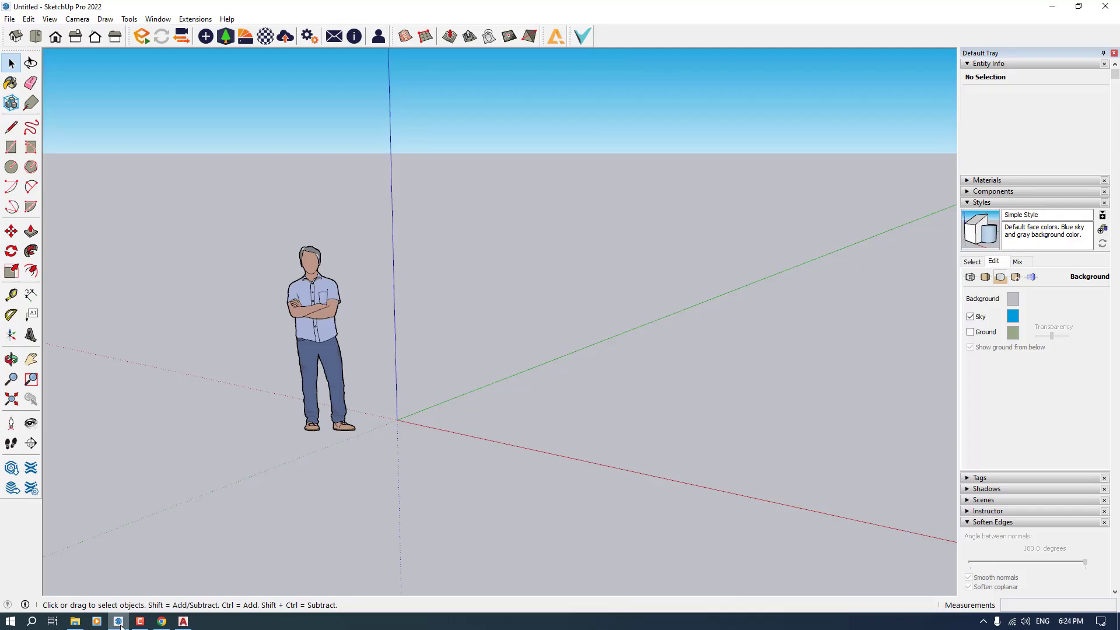
Import Topographi into SketchUp with its units set, bringing in 26 contour polylines
click(10, 20)
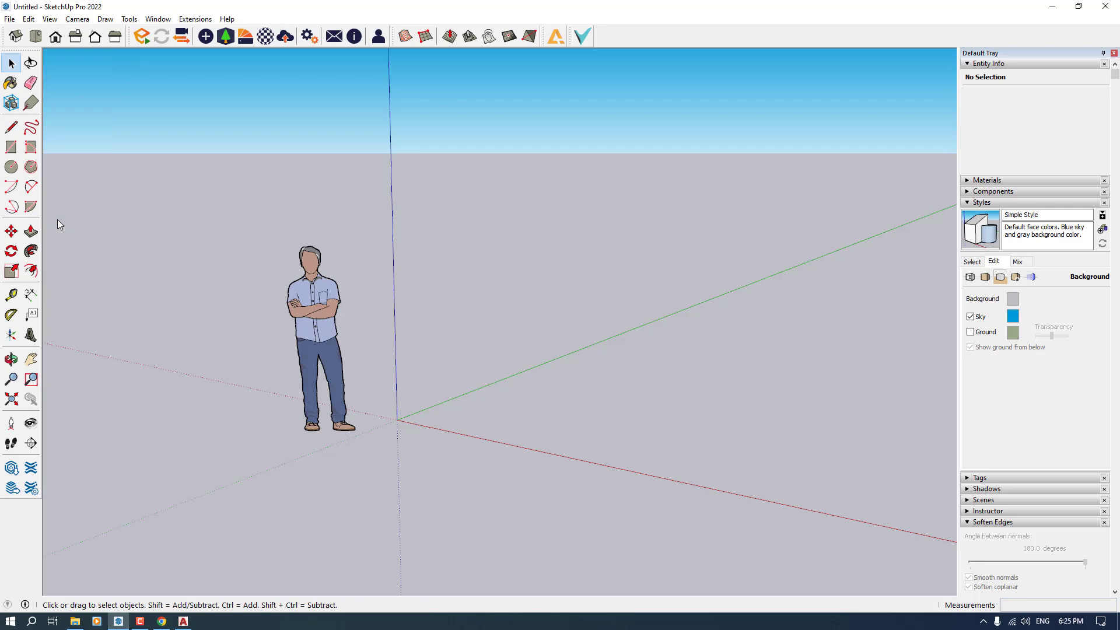
click(9, 19)
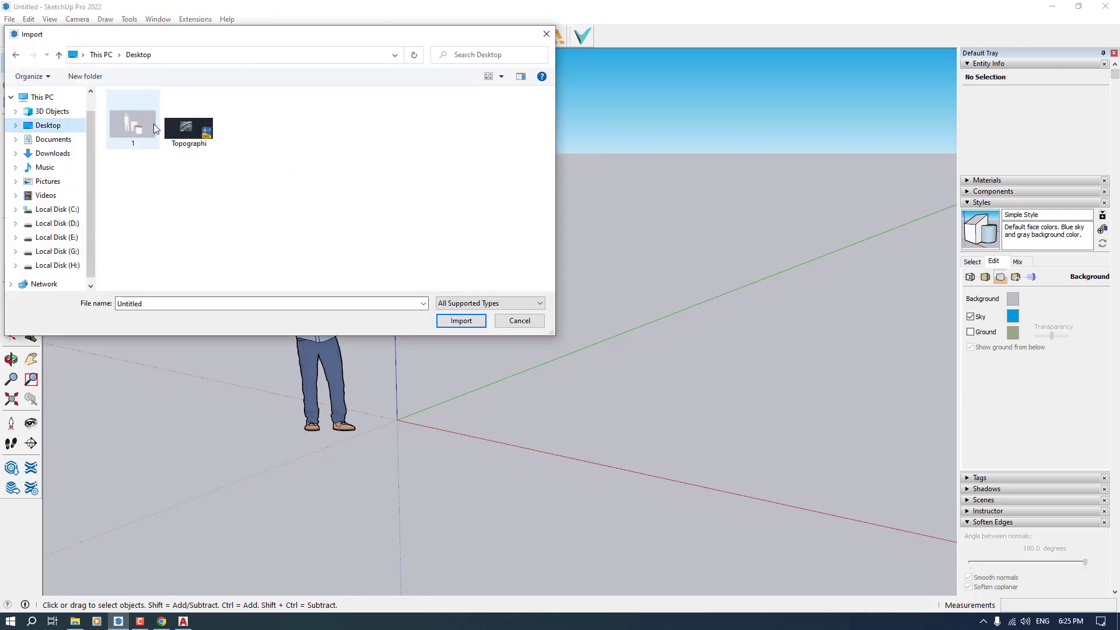
click(188, 118)
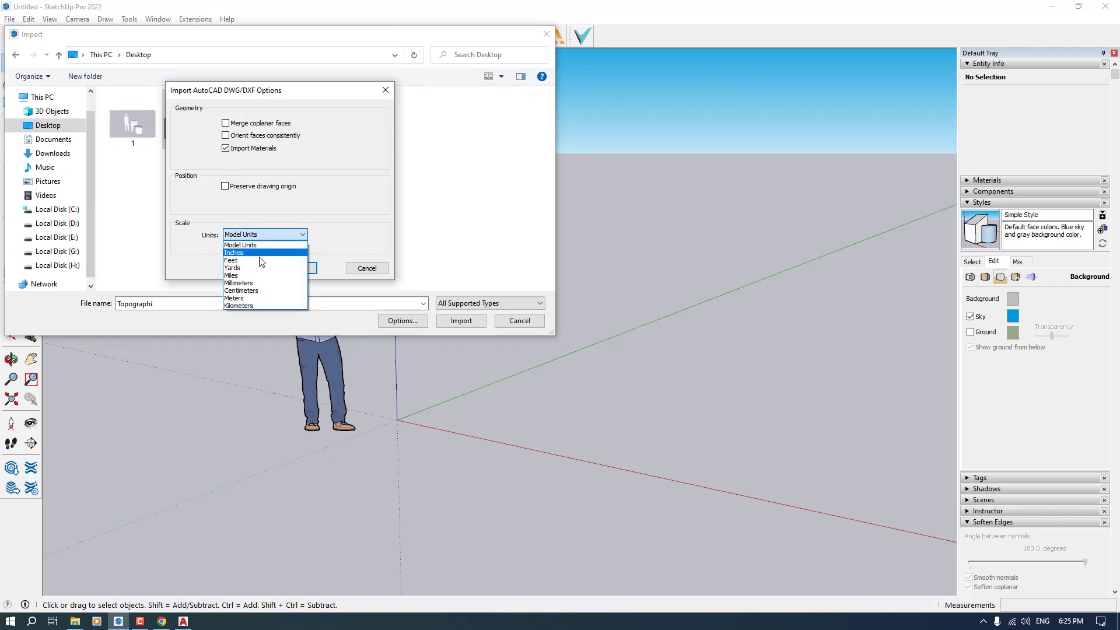
click(367, 267)
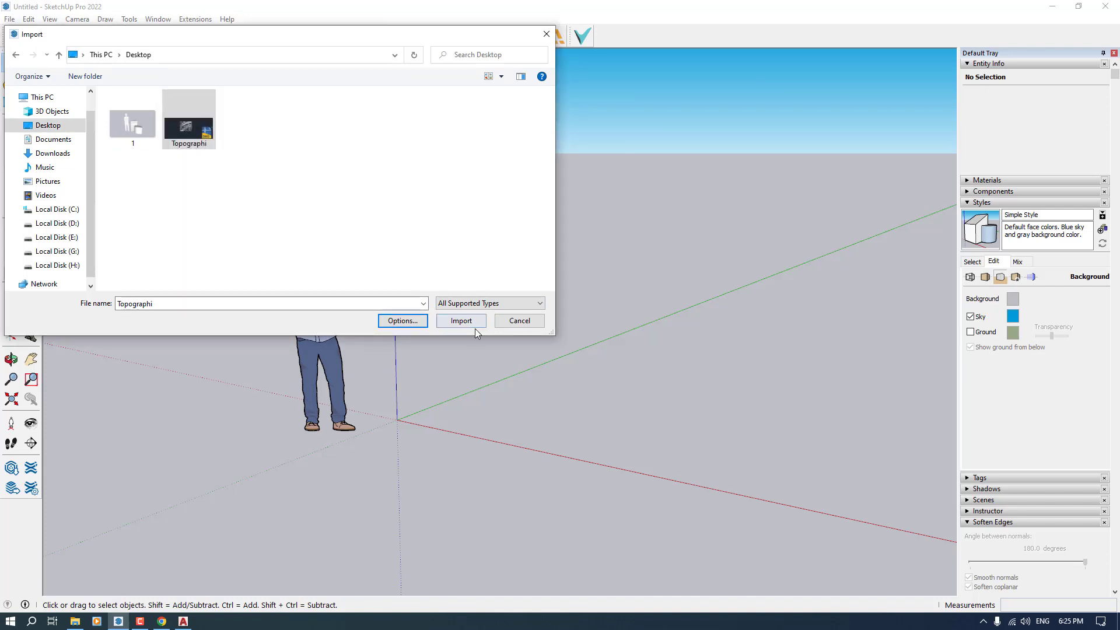
click(461, 321)
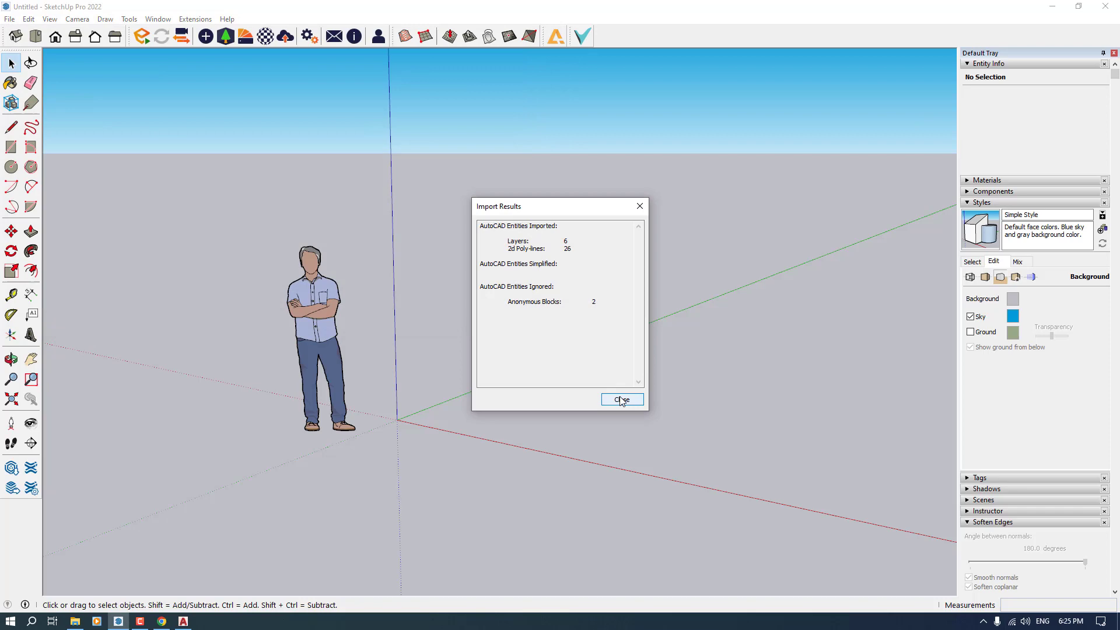
click(621, 399)
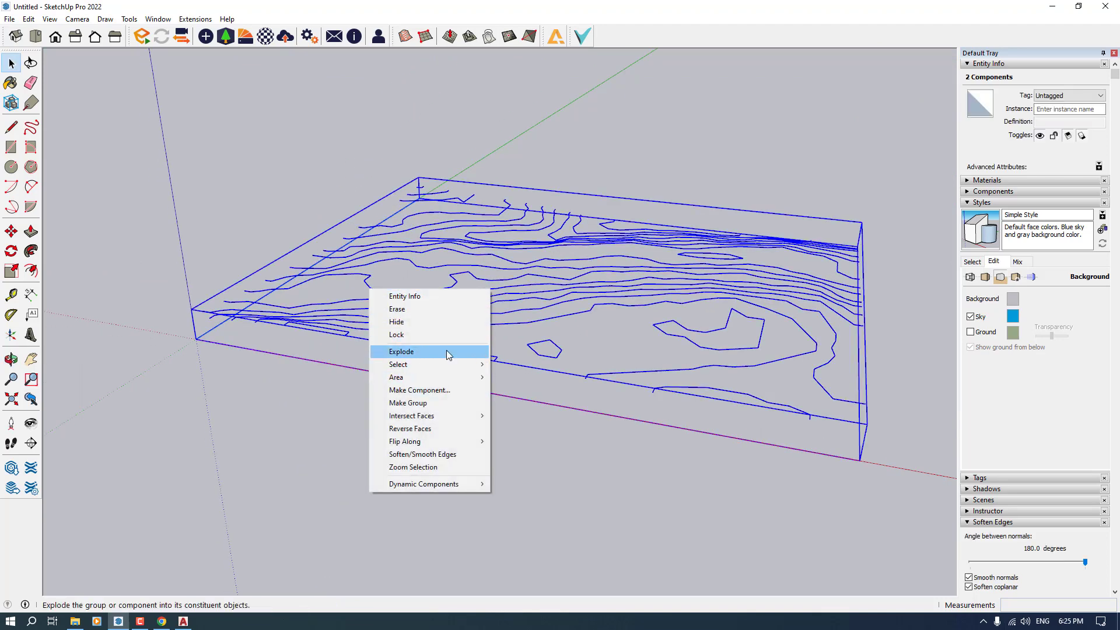
mouse_move(443, 390)
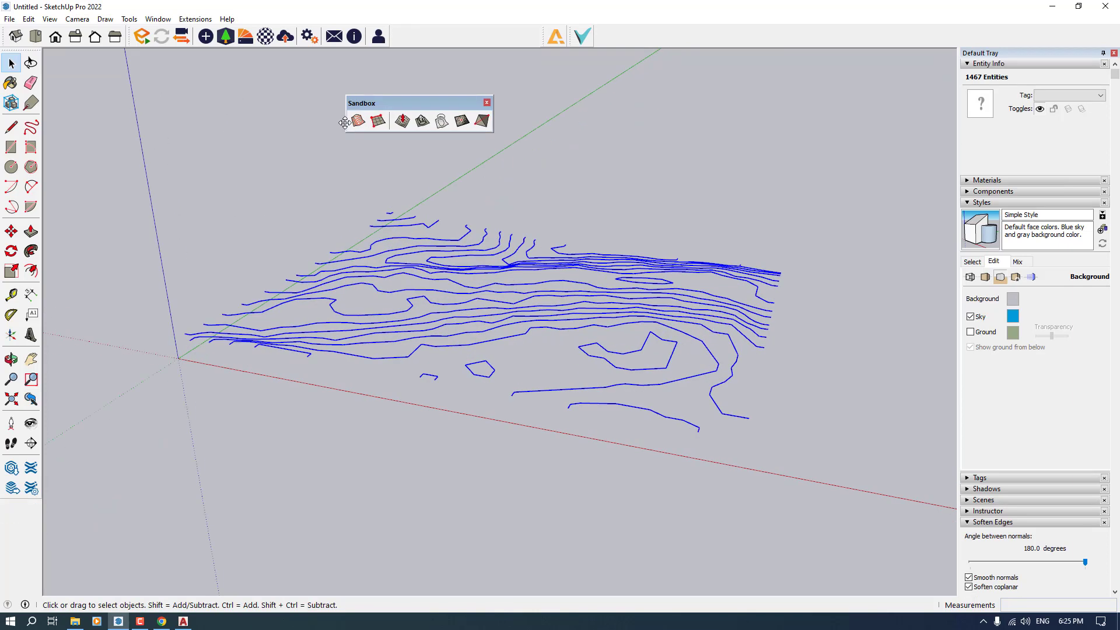
Enable the Sandbox toolbar from the toolbars list
click(31, 104)
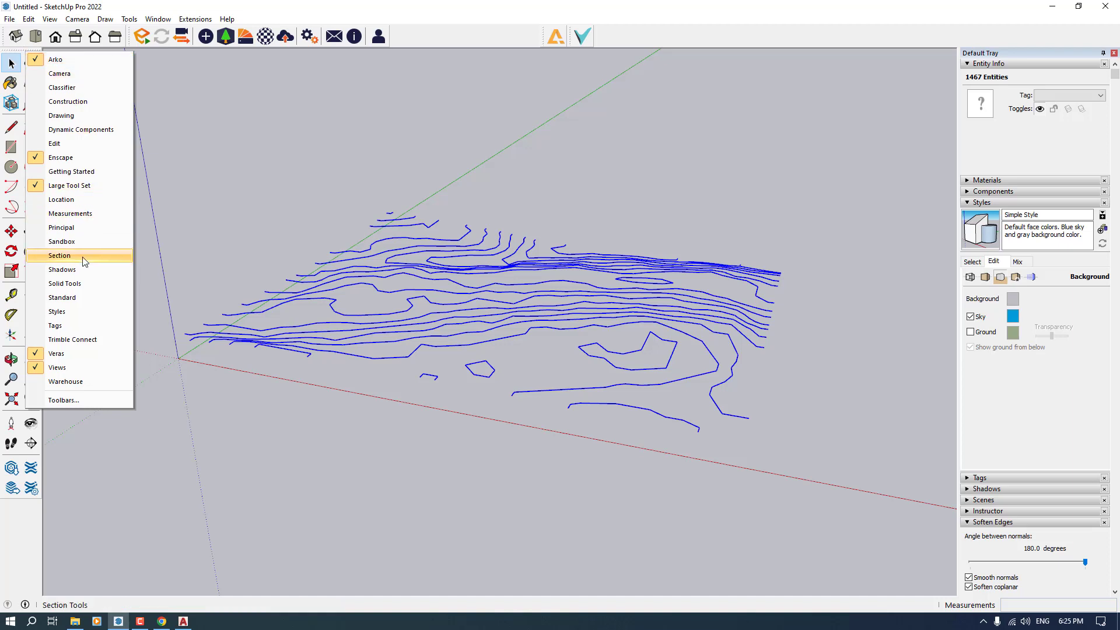
mouse_move(89, 259)
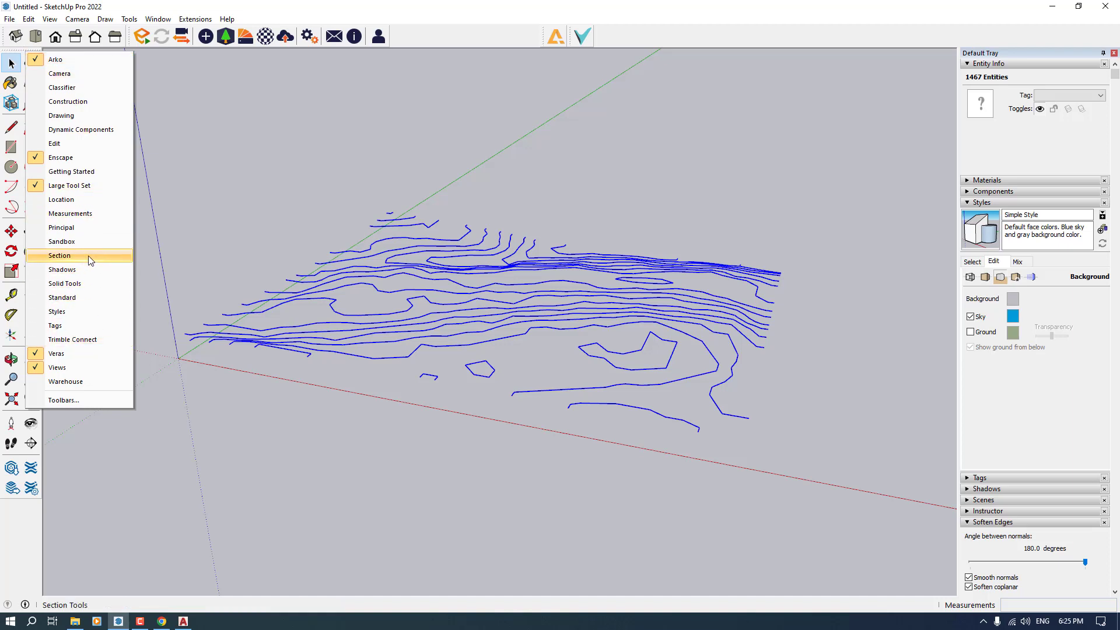
click(59, 255)
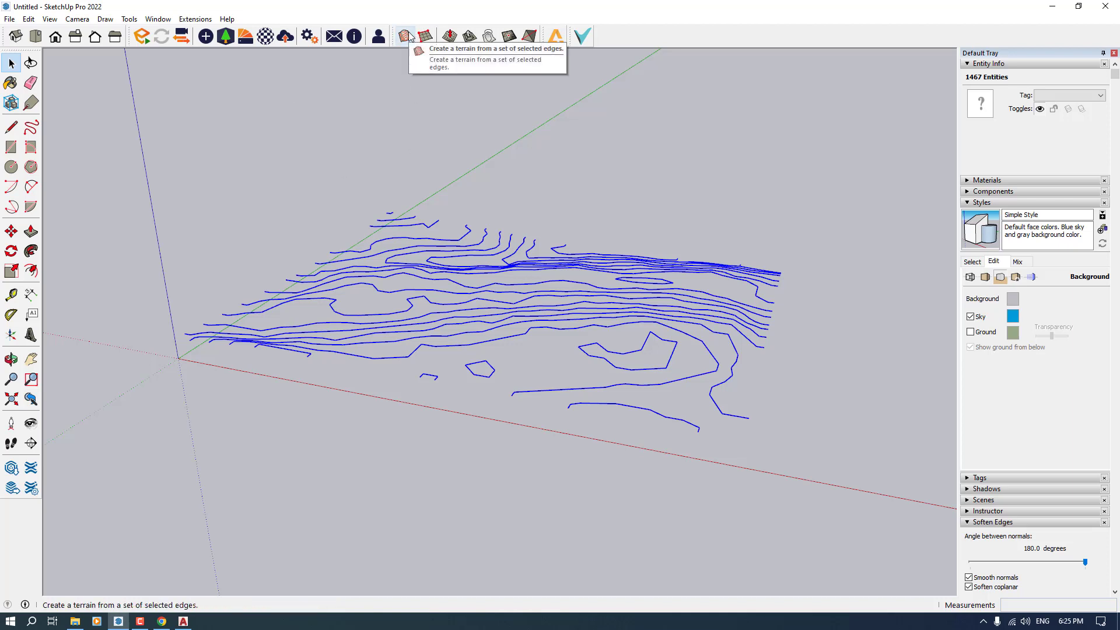
mouse_move(429, 93)
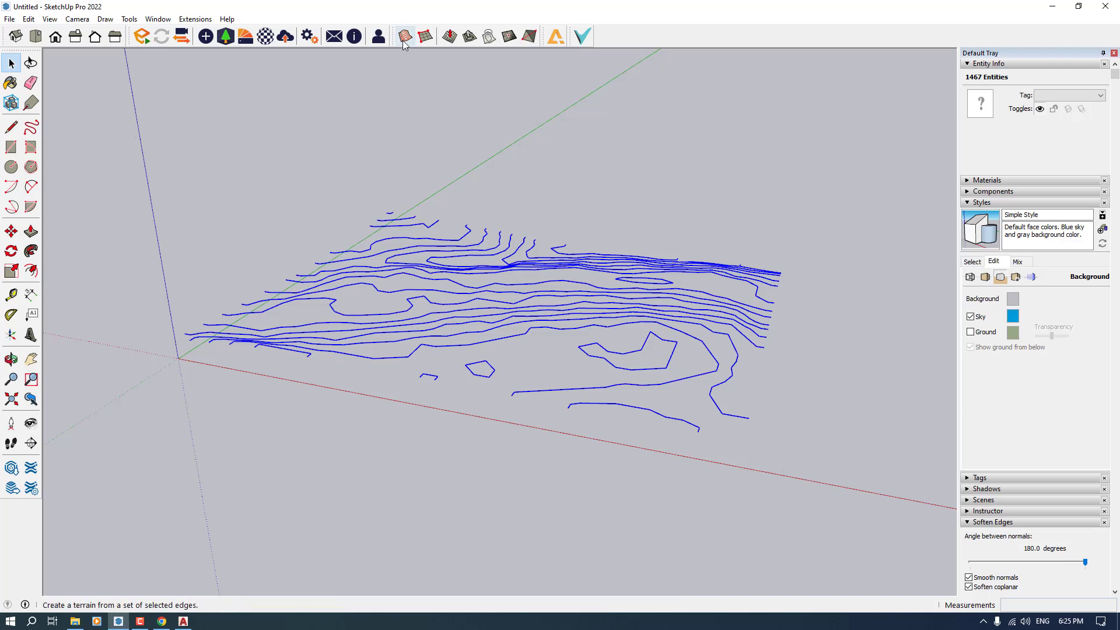
Build a Sandbox From Contours terrain surface and orbit to inspect it
click(403, 36)
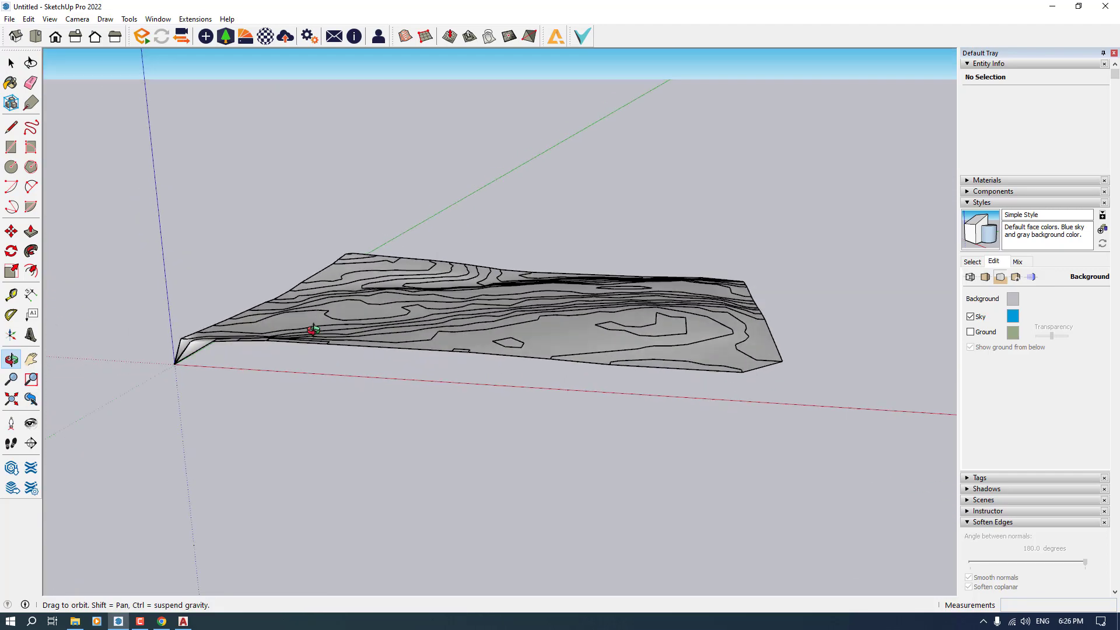
drag(314, 329, 589, 251)
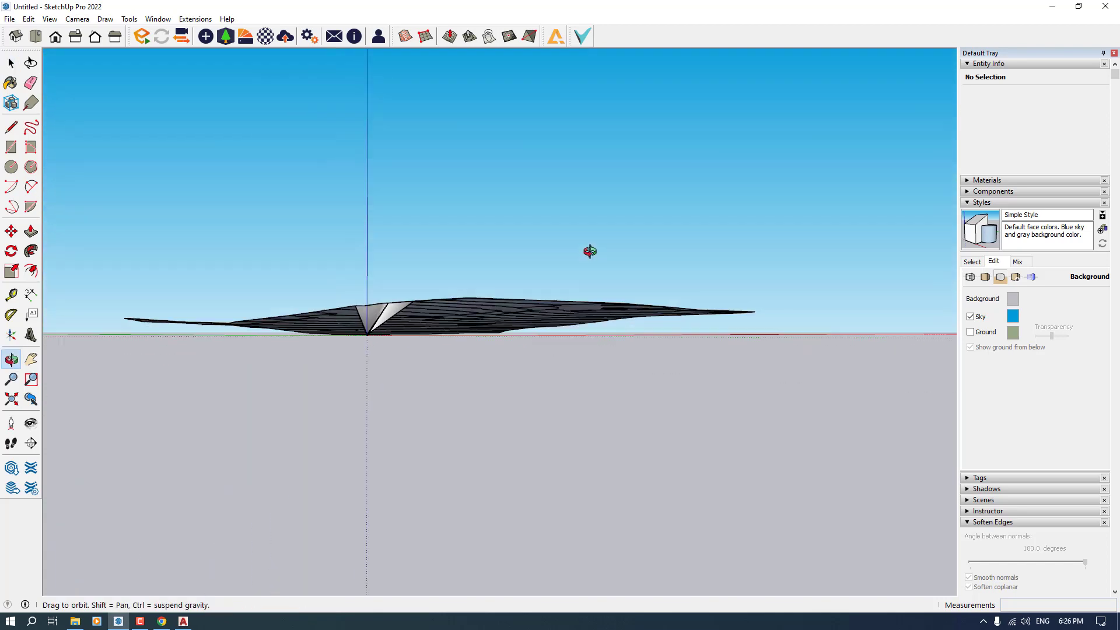
drag(589, 252, 544, 321)
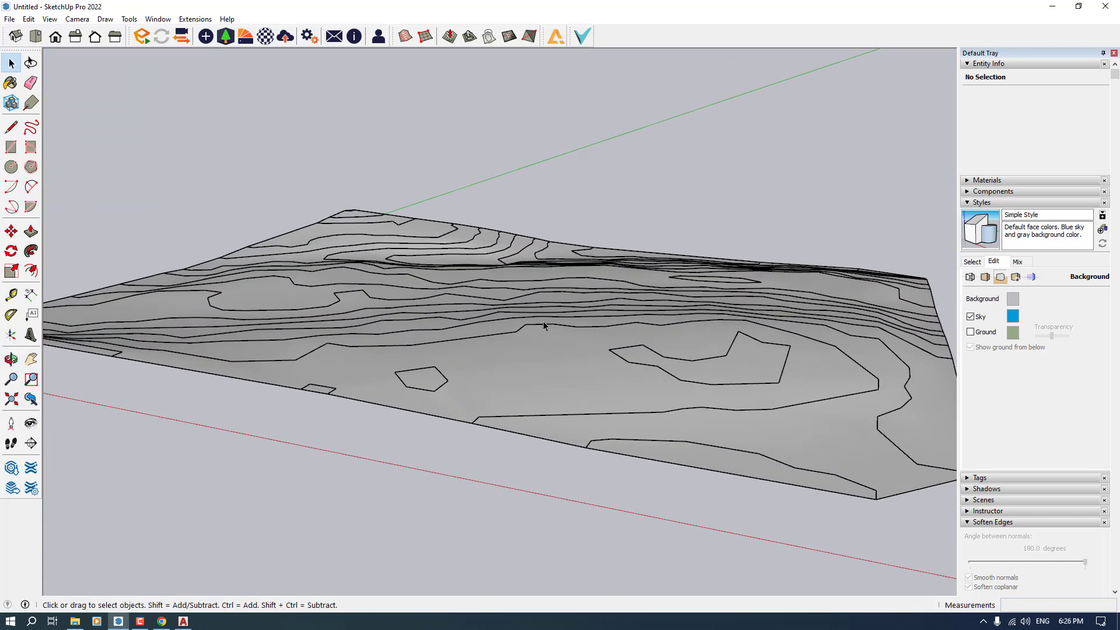
click(543, 327)
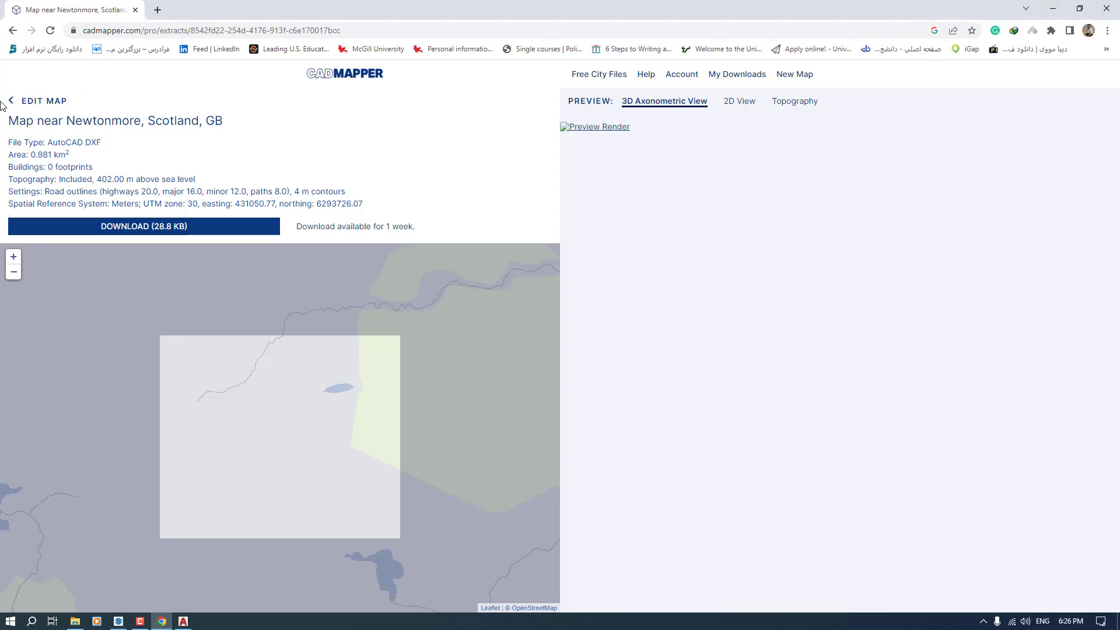
Edit the map and move it to East Mountain via a 'Mountain' search
click(42, 100)
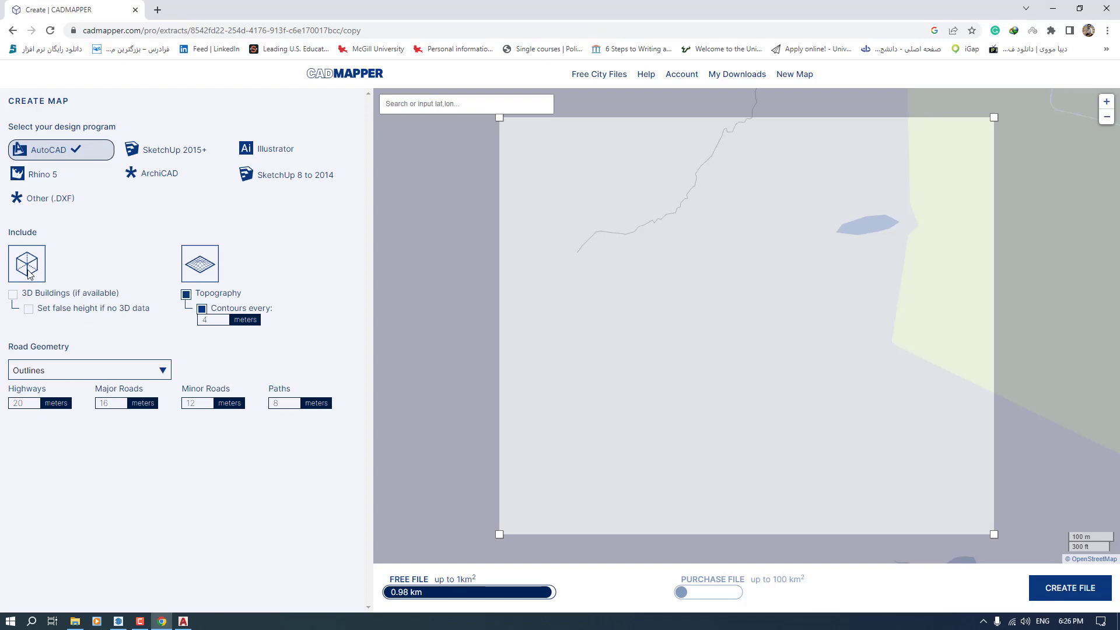
text(Mountain)
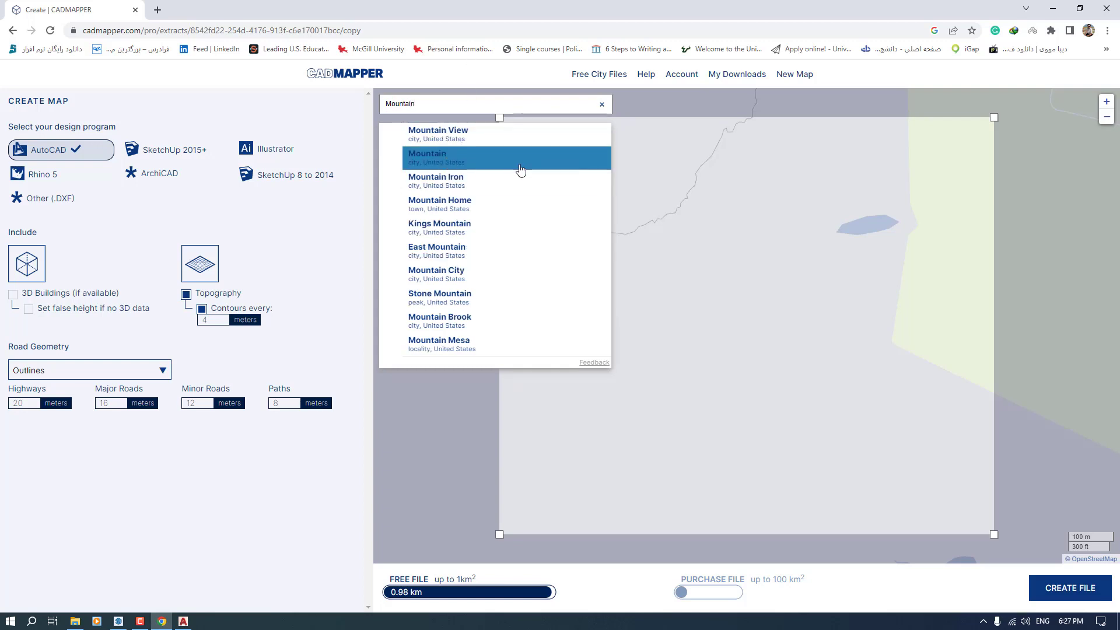
mouse_move(456, 340)
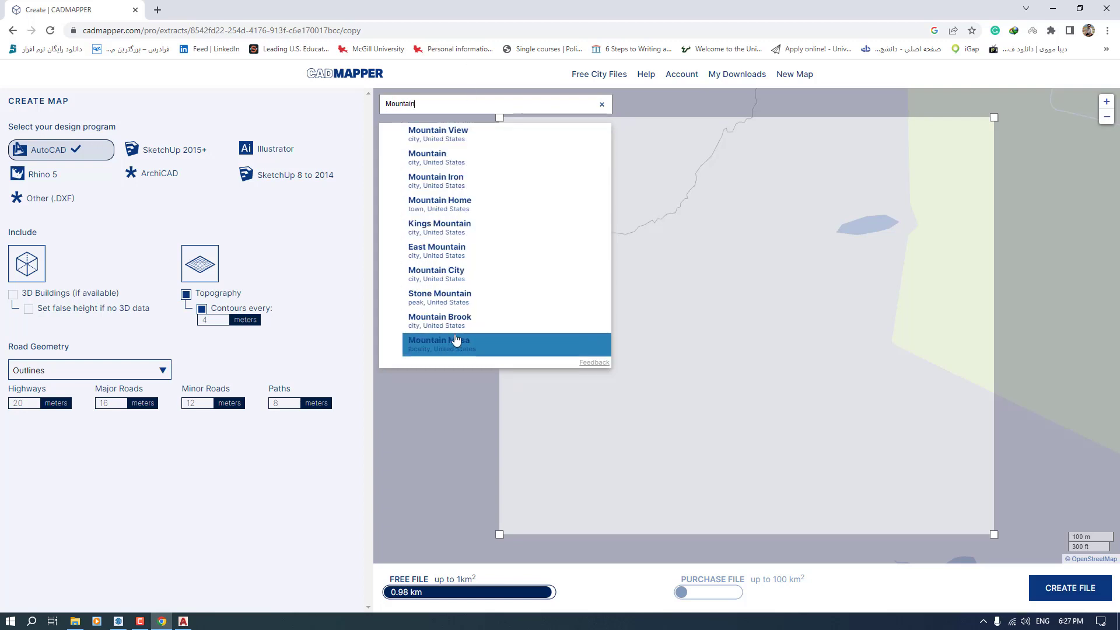
mouse_move(429, 252)
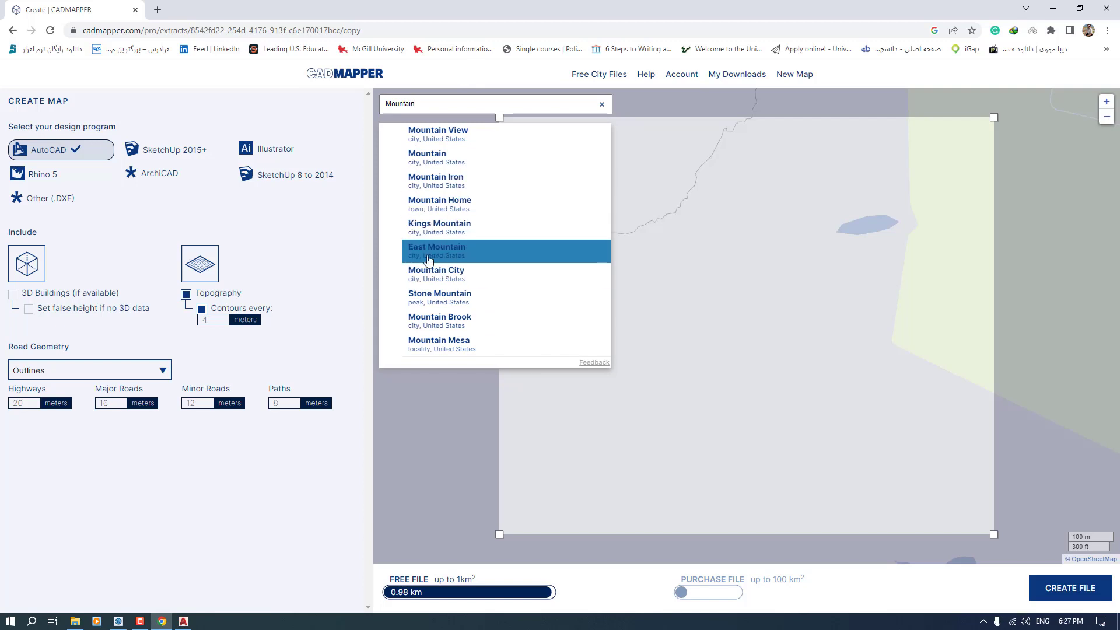
click(437, 251)
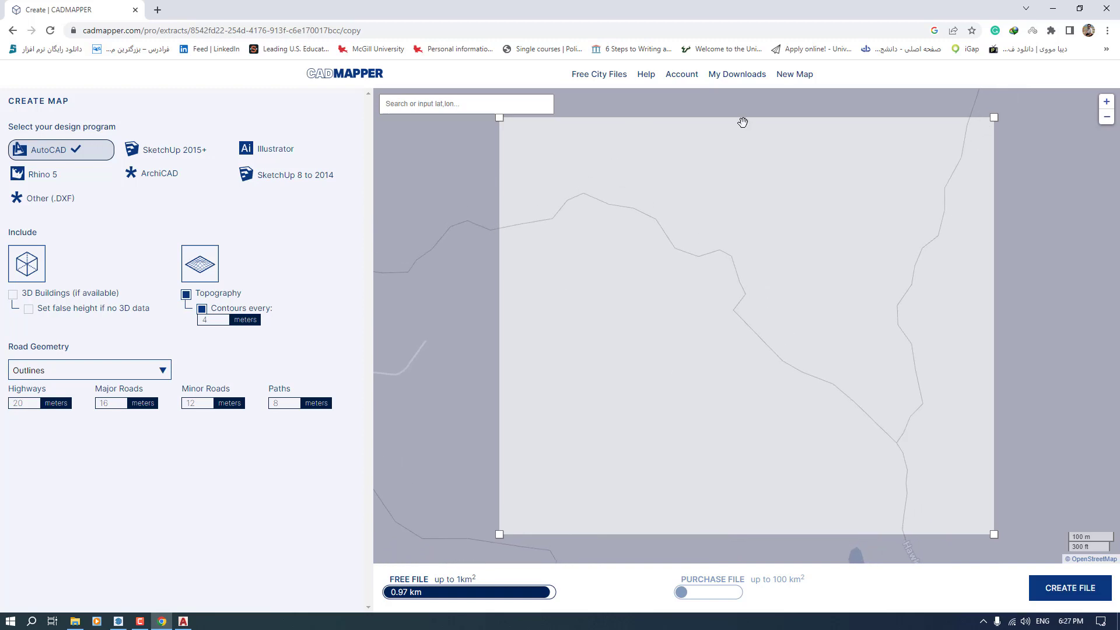
mouse_move(175, 300)
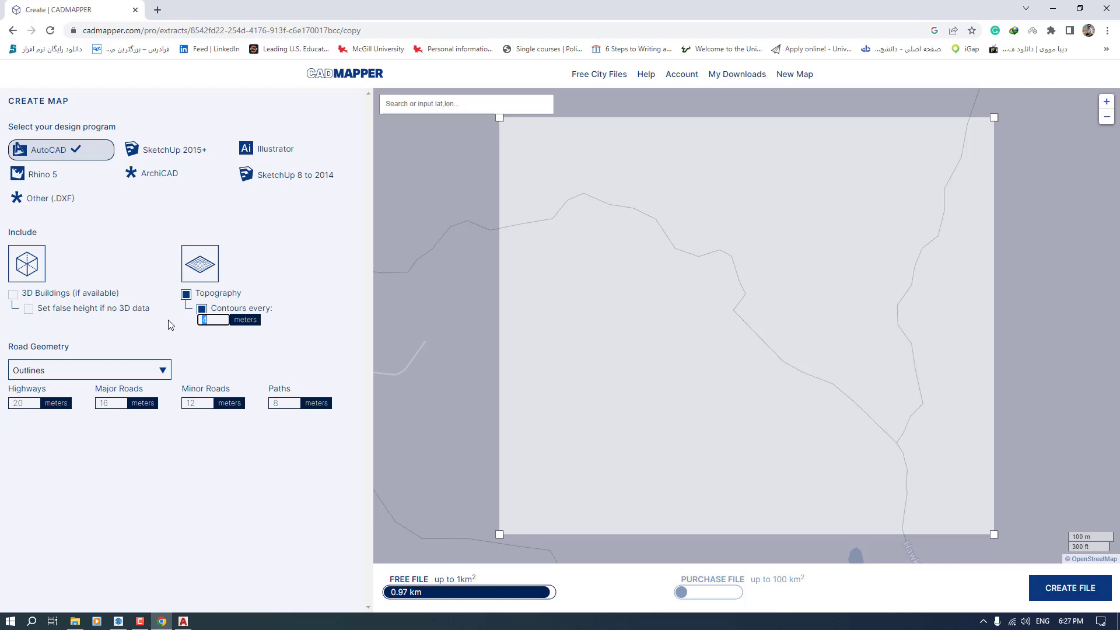
Set contour spacing to 4 meters and create the new extract file
text(10)
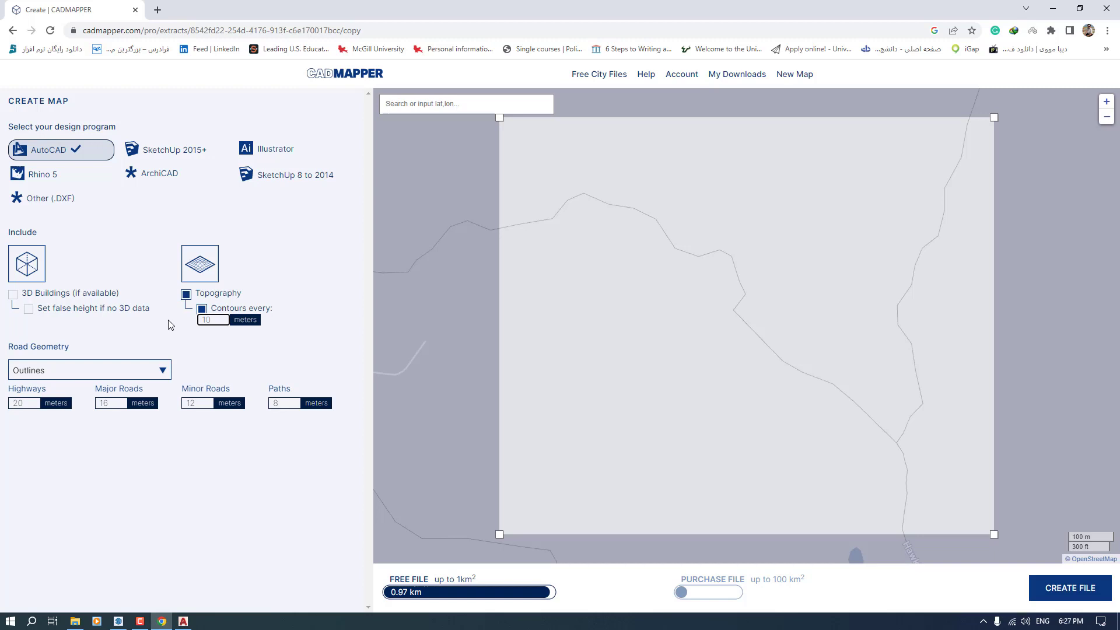
click(213, 319)
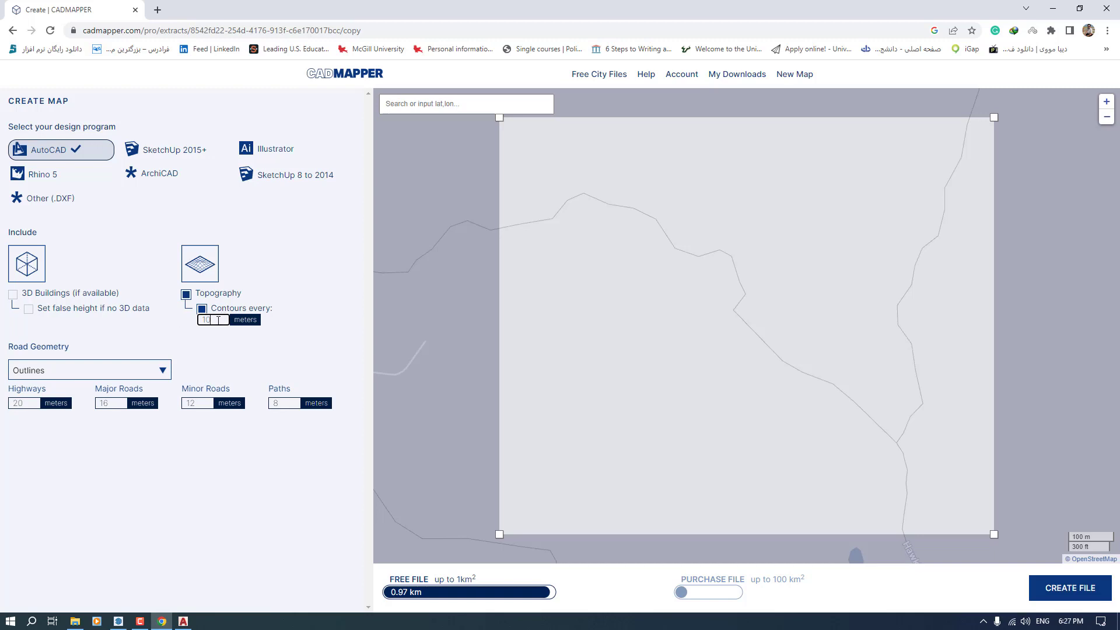
text(4)
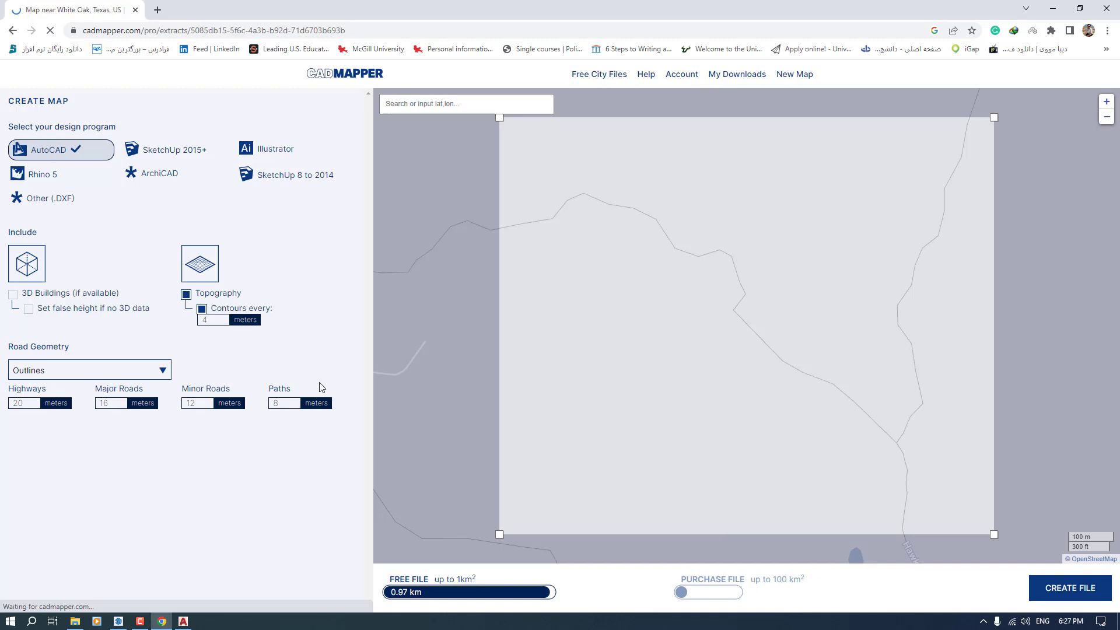
click(1068, 589)
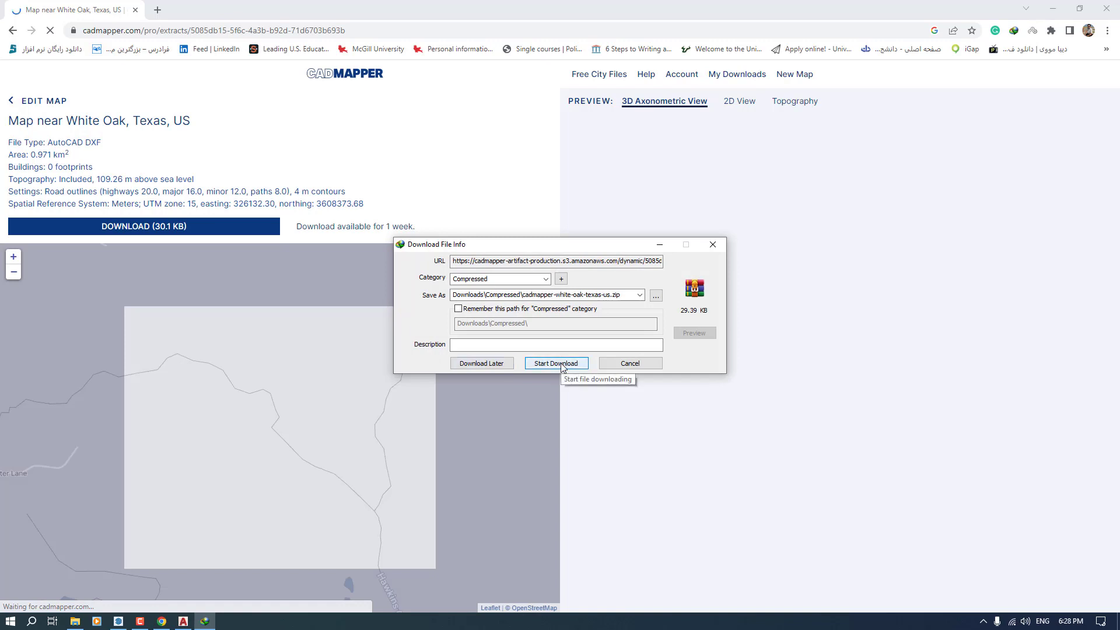
Download the White Oak, Texas extract zip (30 KB)
click(556, 363)
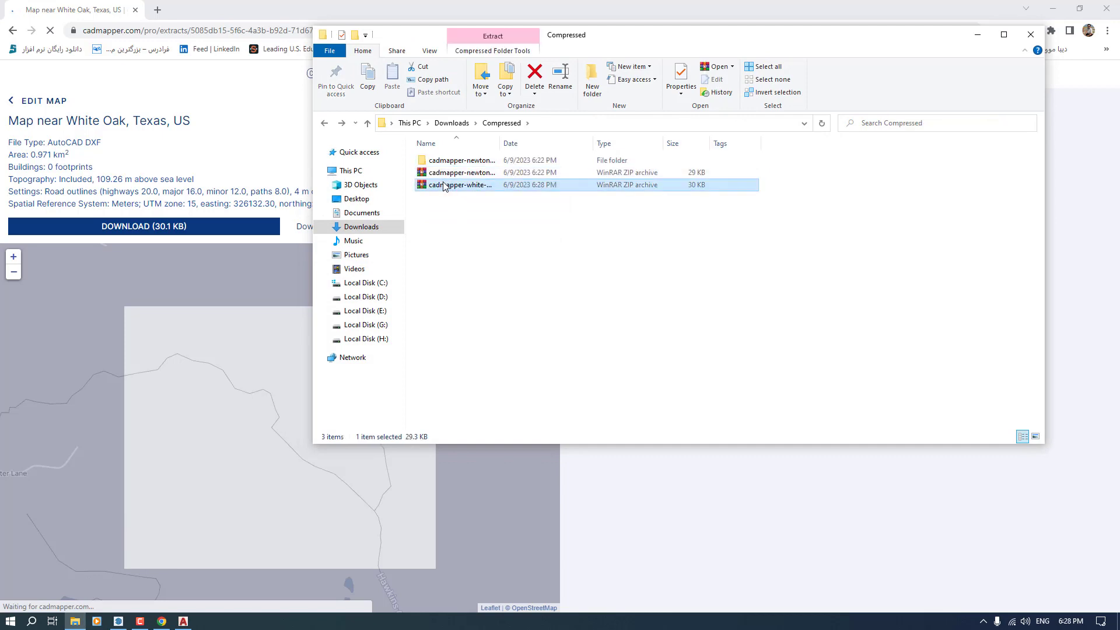
Open the White Oak DXF from the cadmapper-white-oak-texas-us folder in AutoCAD
right_click(460, 184)
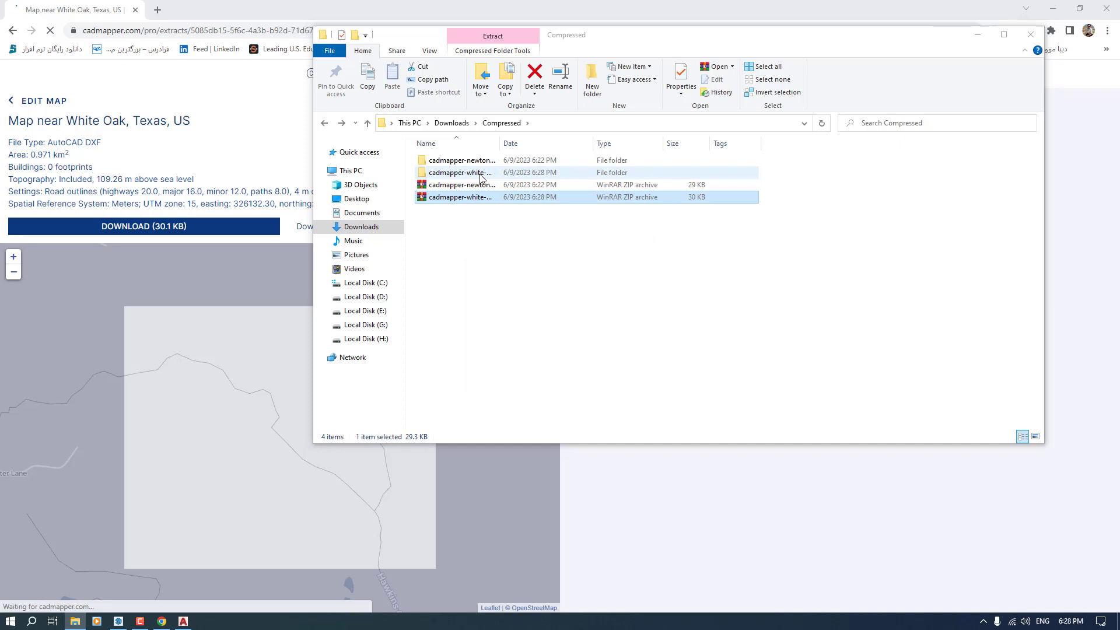
double_click(460, 172)
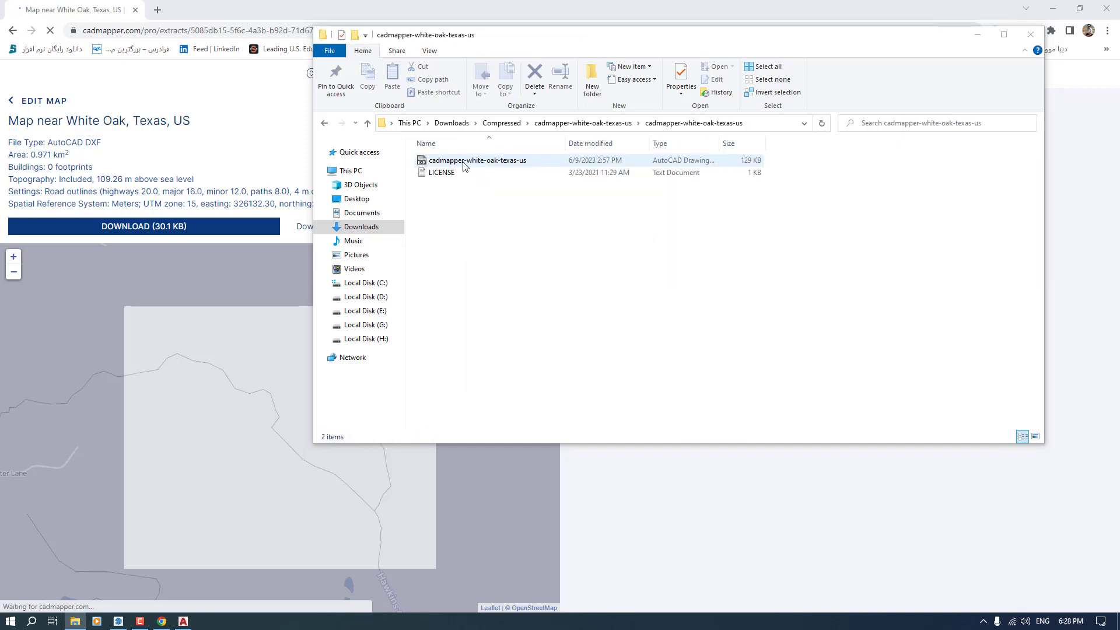
click(477, 160)
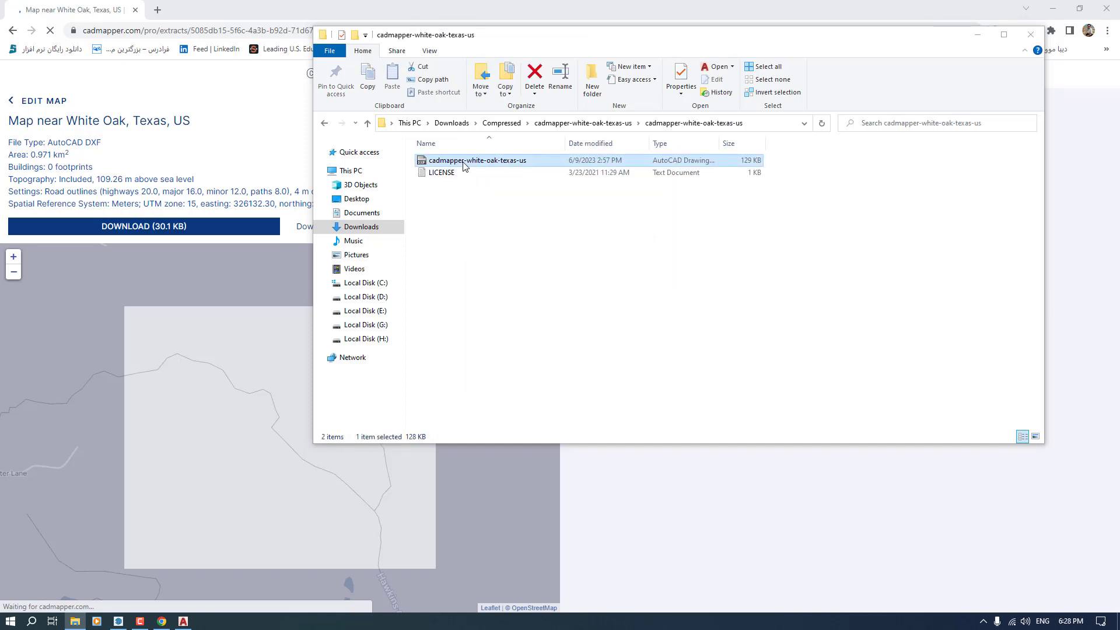
double_click(476, 160)
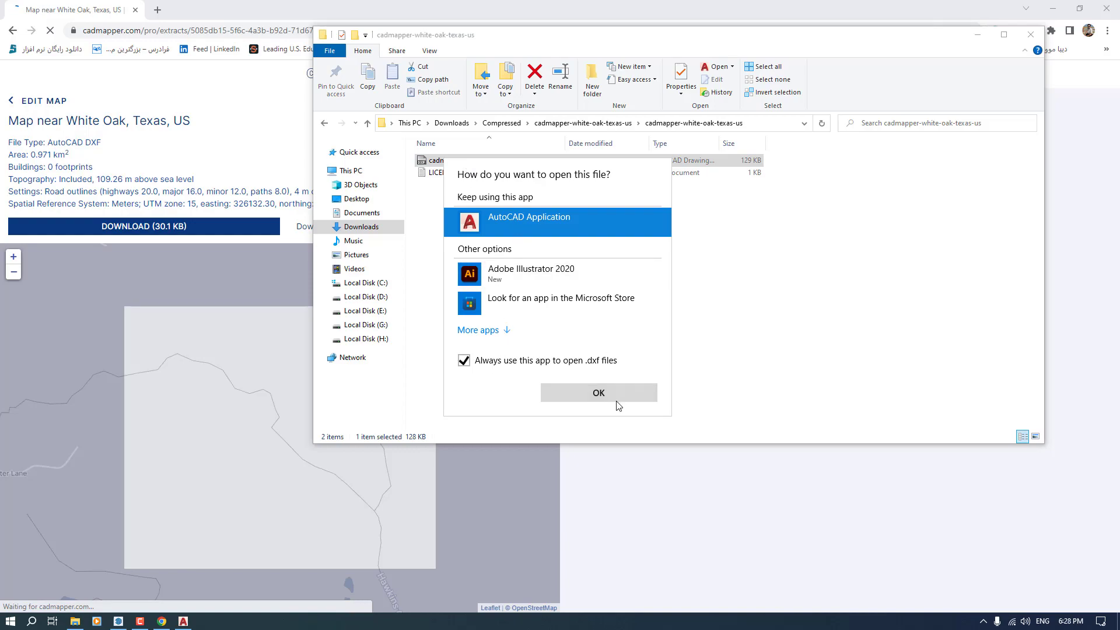
click(598, 392)
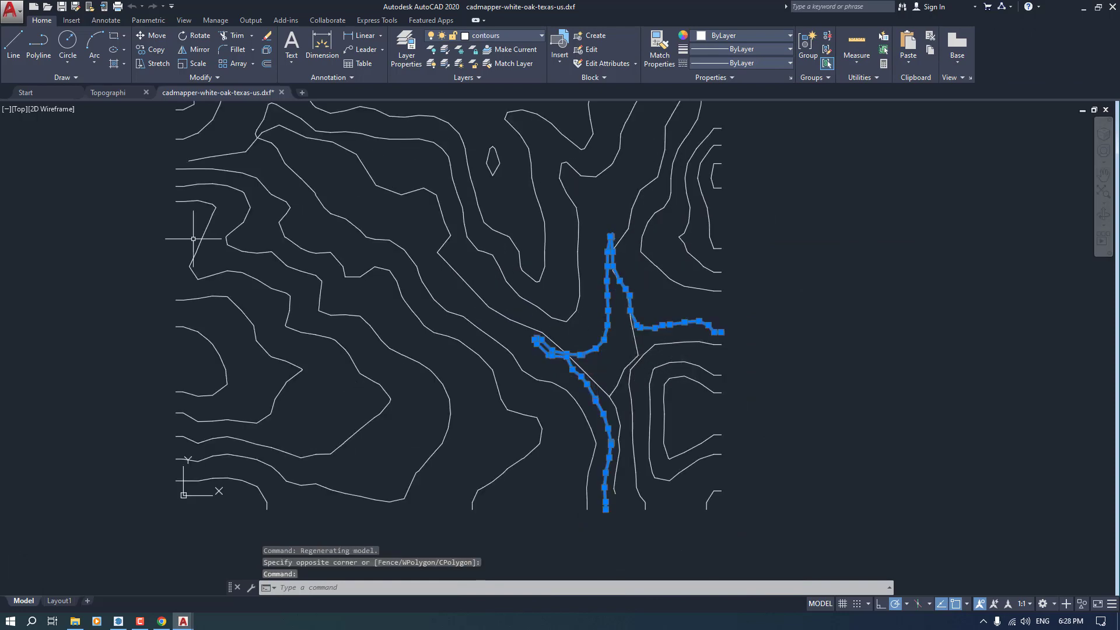
Delete the road polyline and save the contour drawing as the 'White Oak' DWG
key(Delete)
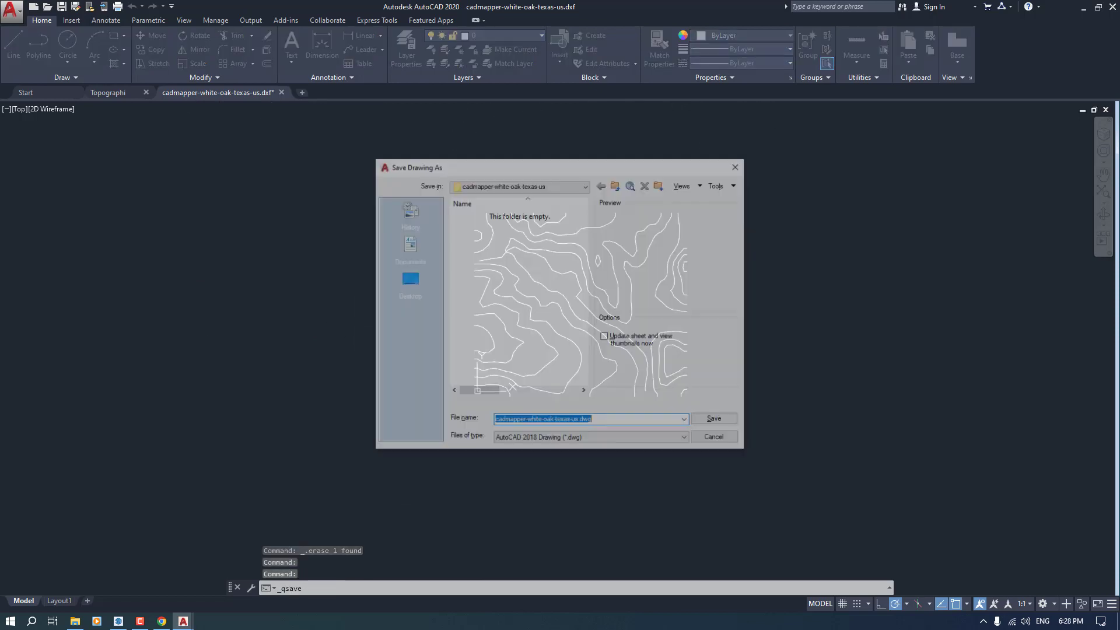
text(White)
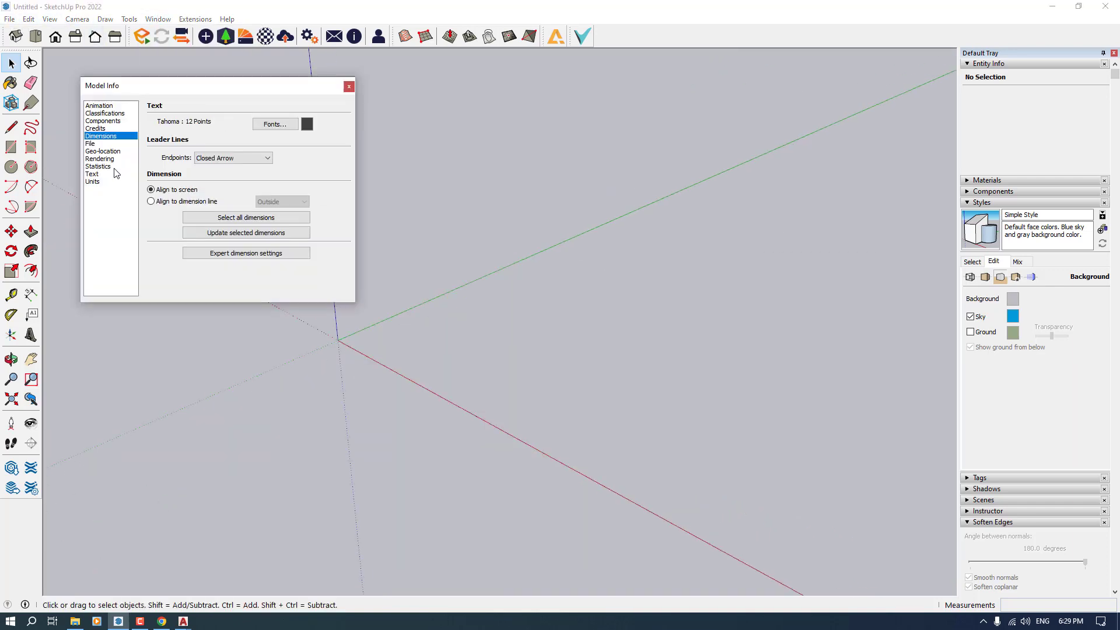
Close Model Info and import the White Oak DWG from the Desktop as a contour component
click(98, 166)
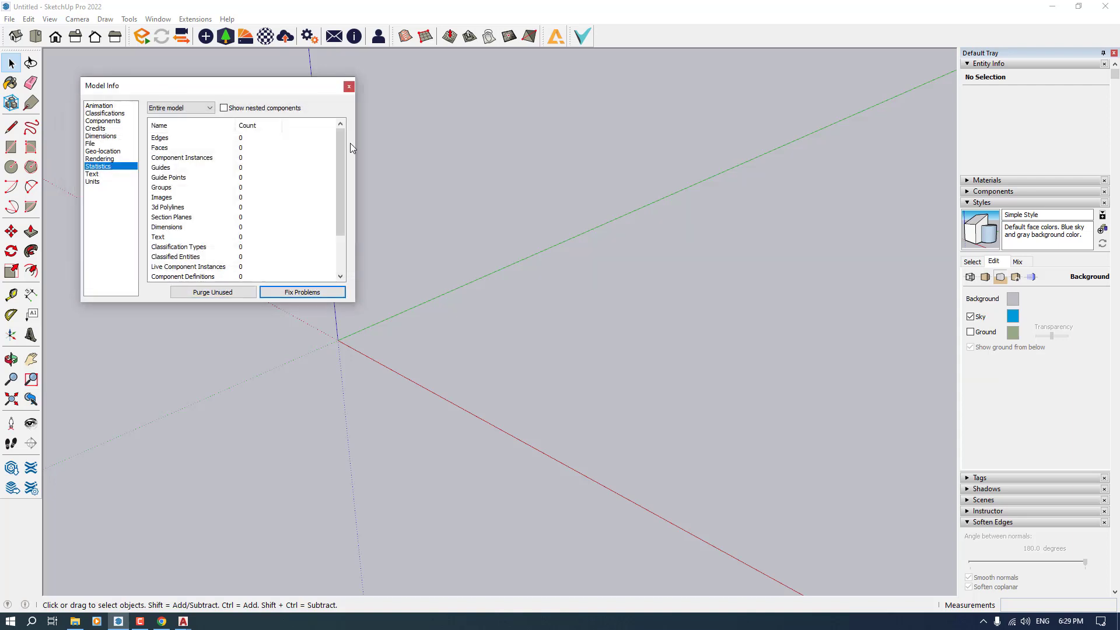
click(10, 19)
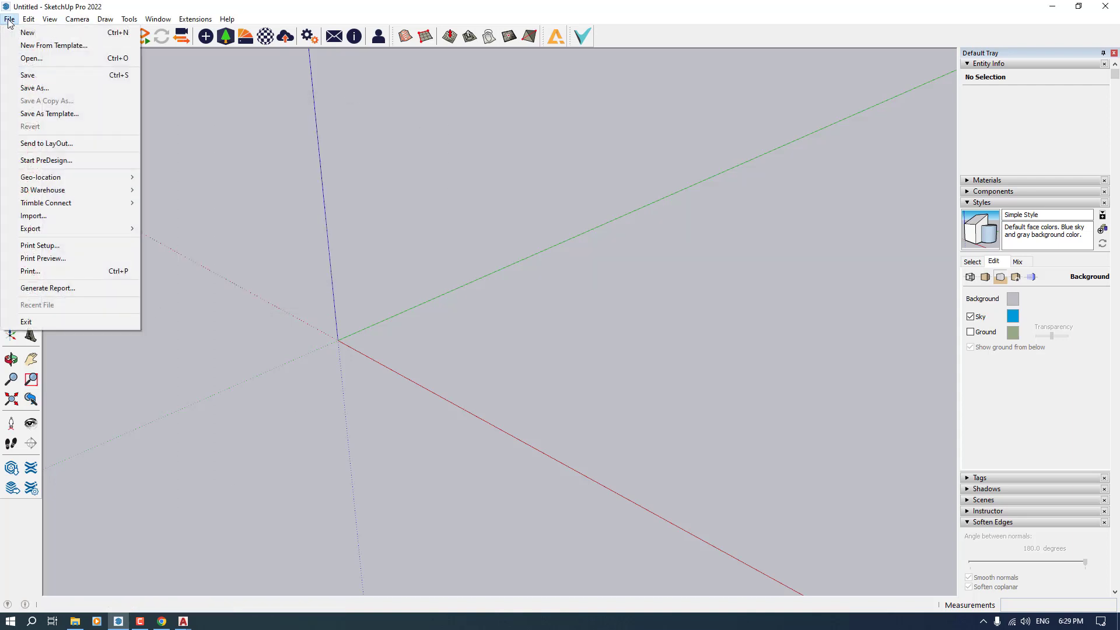
click(33, 216)
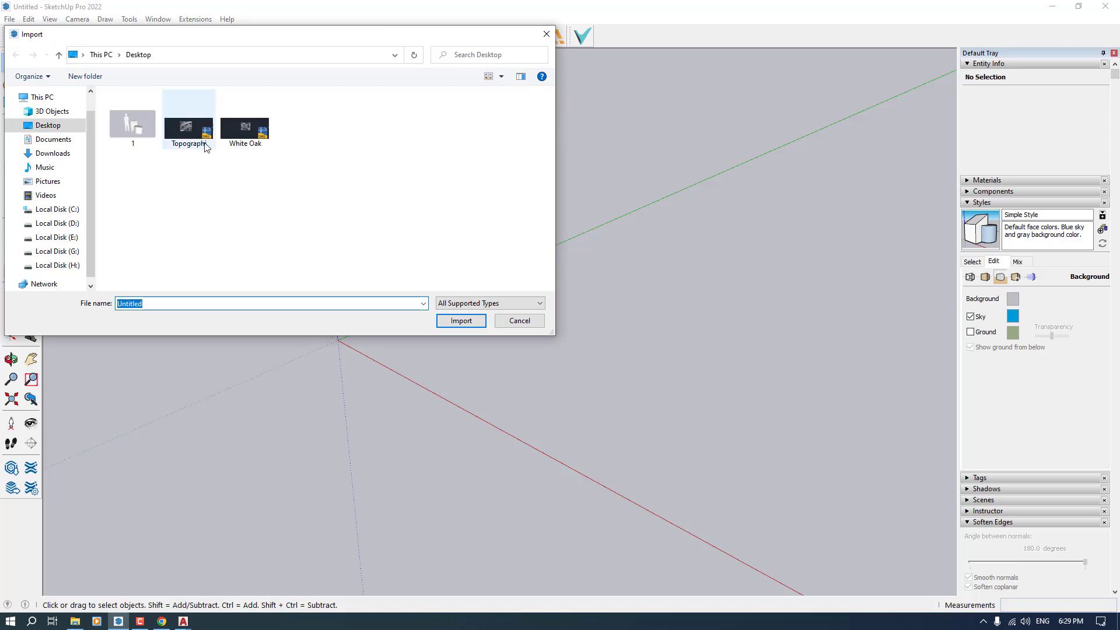
click(518, 320)
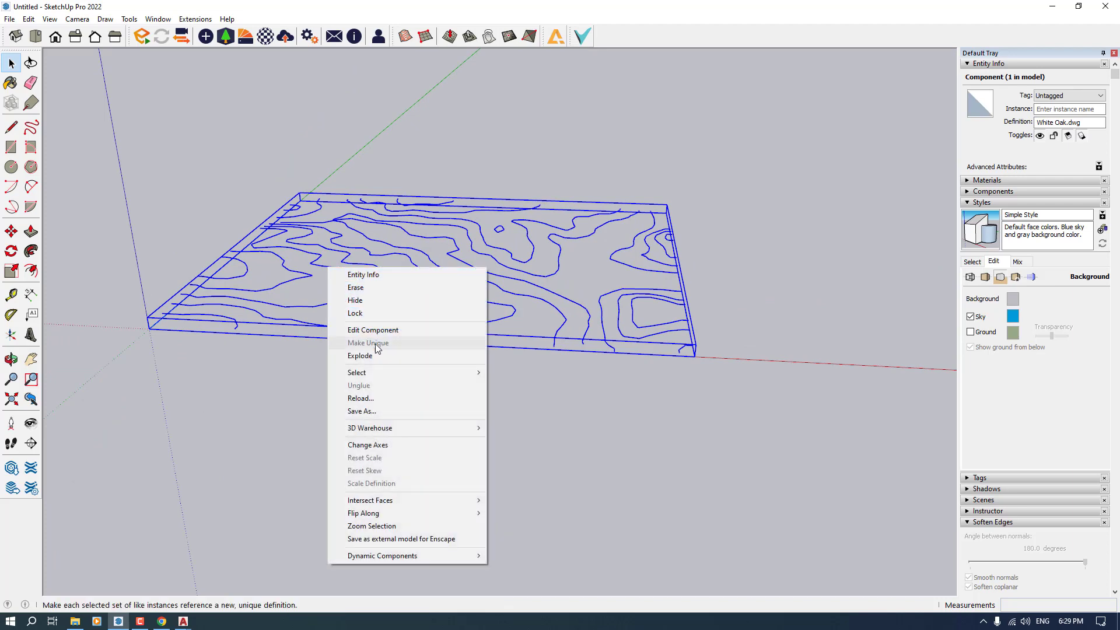
Explode the White Oak contour component, build a Sandbox terrain from contours, and orbit to inspect
click(360, 355)
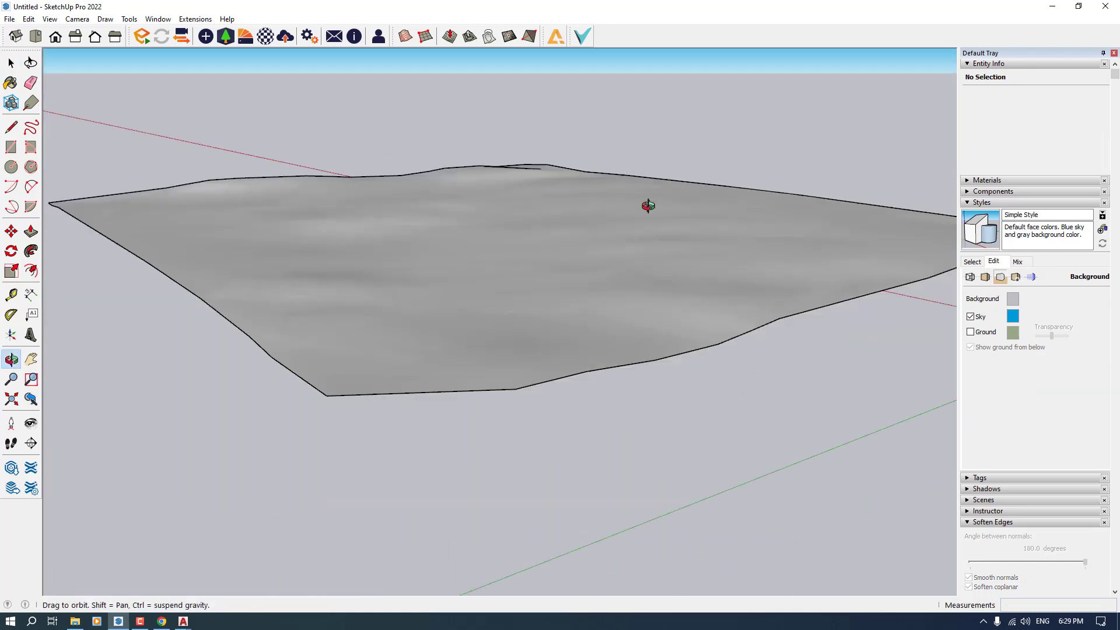
drag(646, 206, 382, 347)
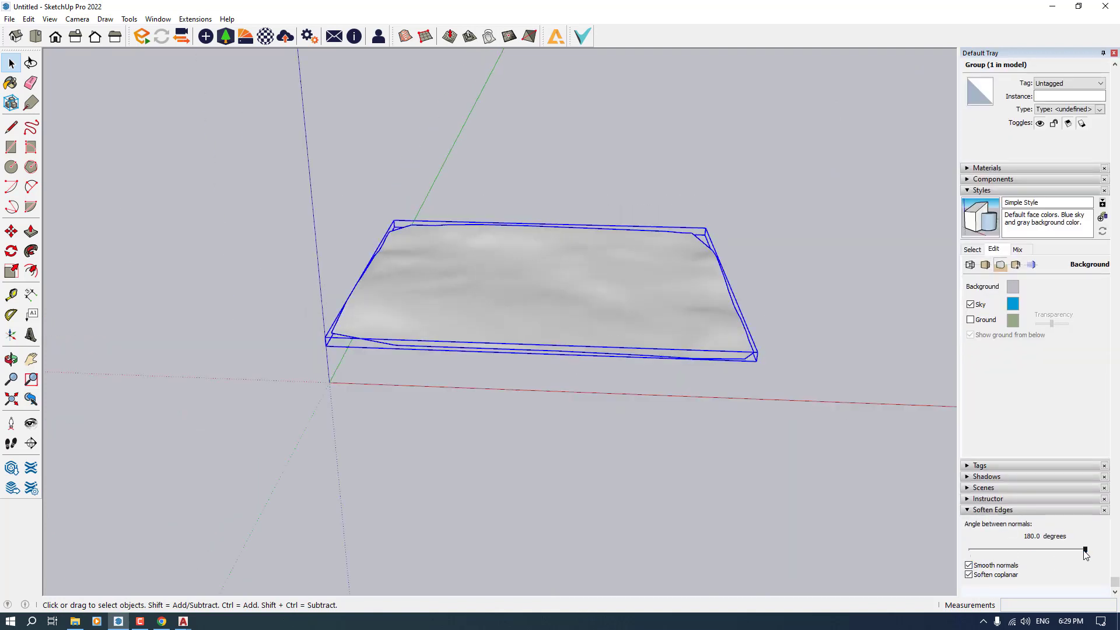
Select all 5520 triangulated terrain entities and apply Sandbox Add Detail
drag(1085, 551, 971, 550)
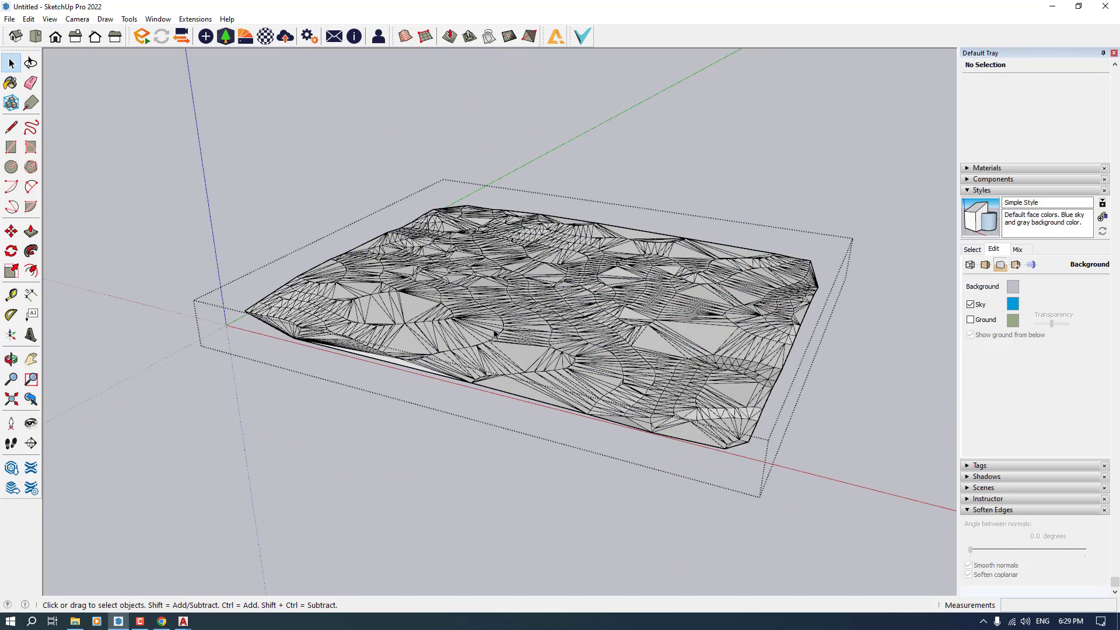
click(507, 36)
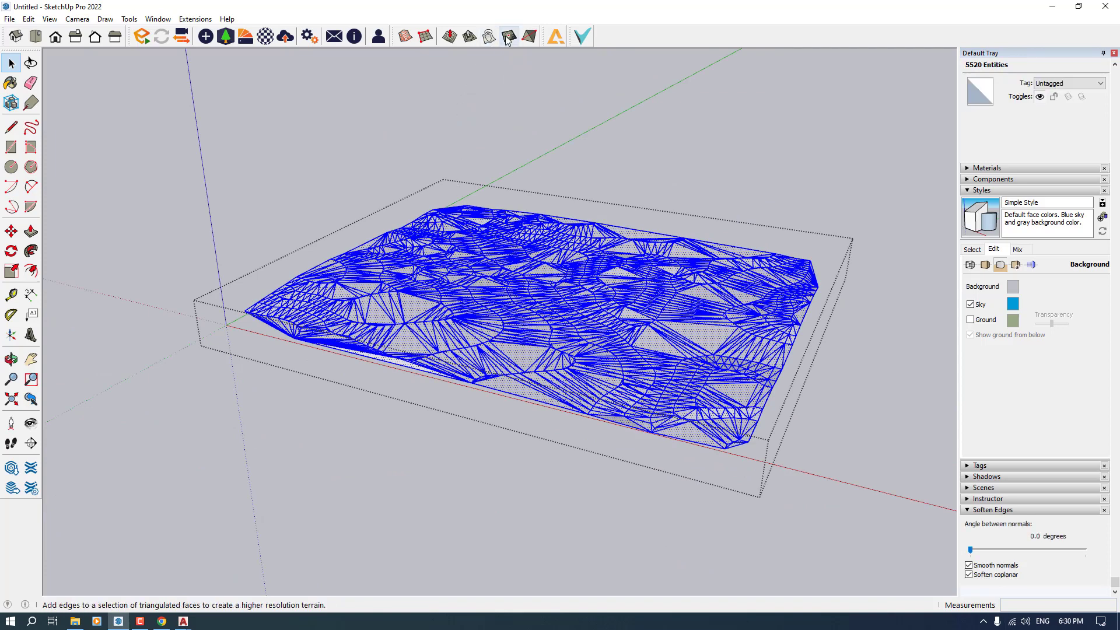
mouse_move(508, 36)
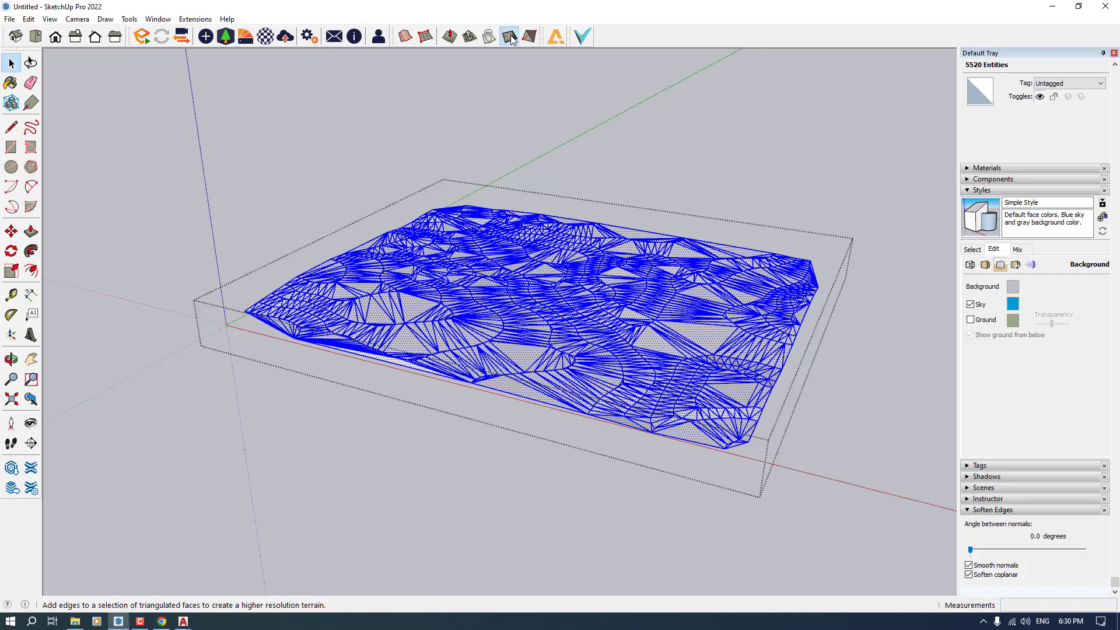
click(509, 36)
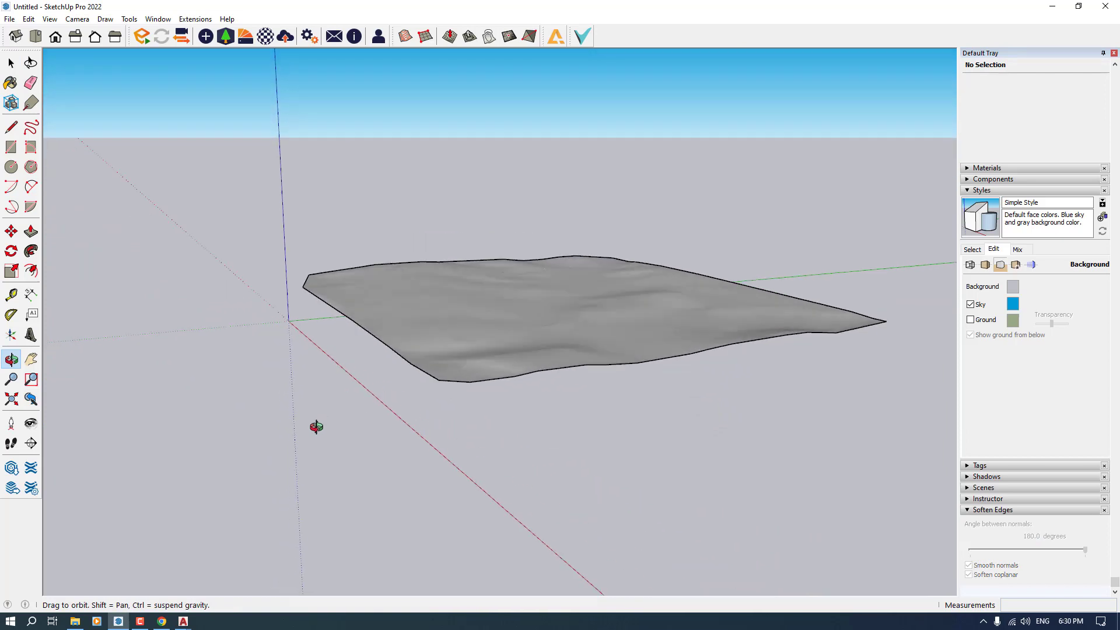
Paint the terrain with Grass Light Green at 4 m texture width and start Enscape
drag(317, 426, 531, 343)
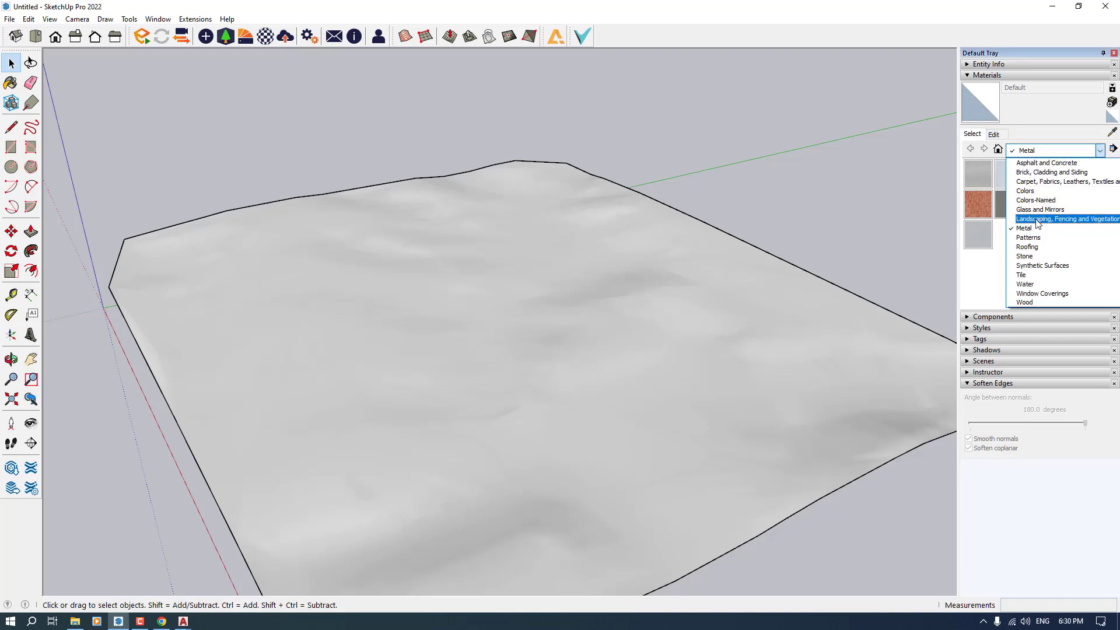
click(1065, 219)
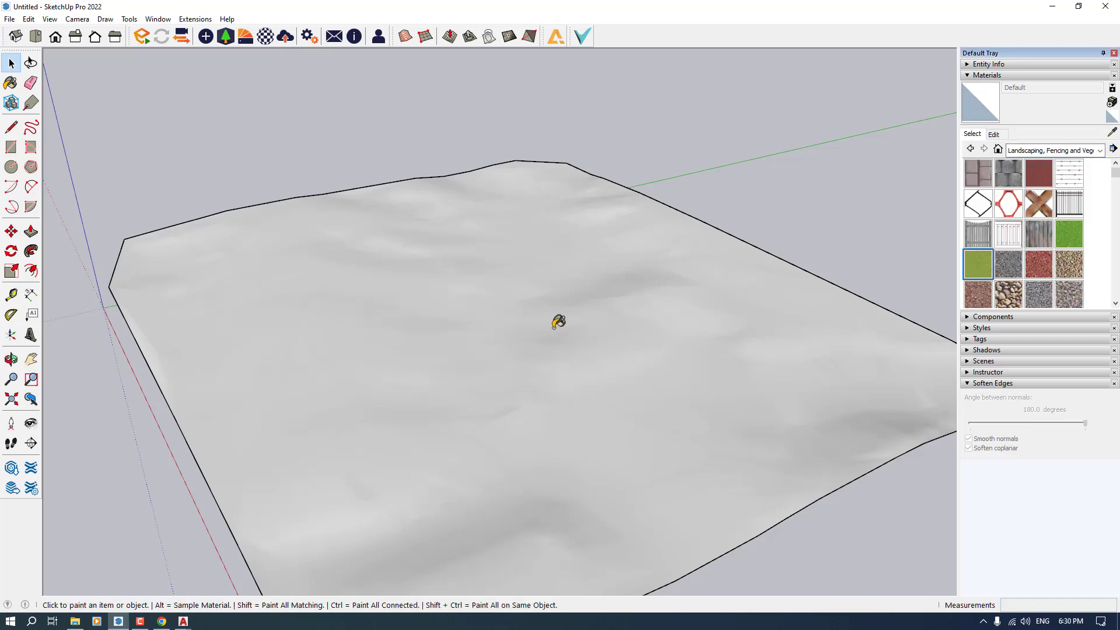
click(558, 322)
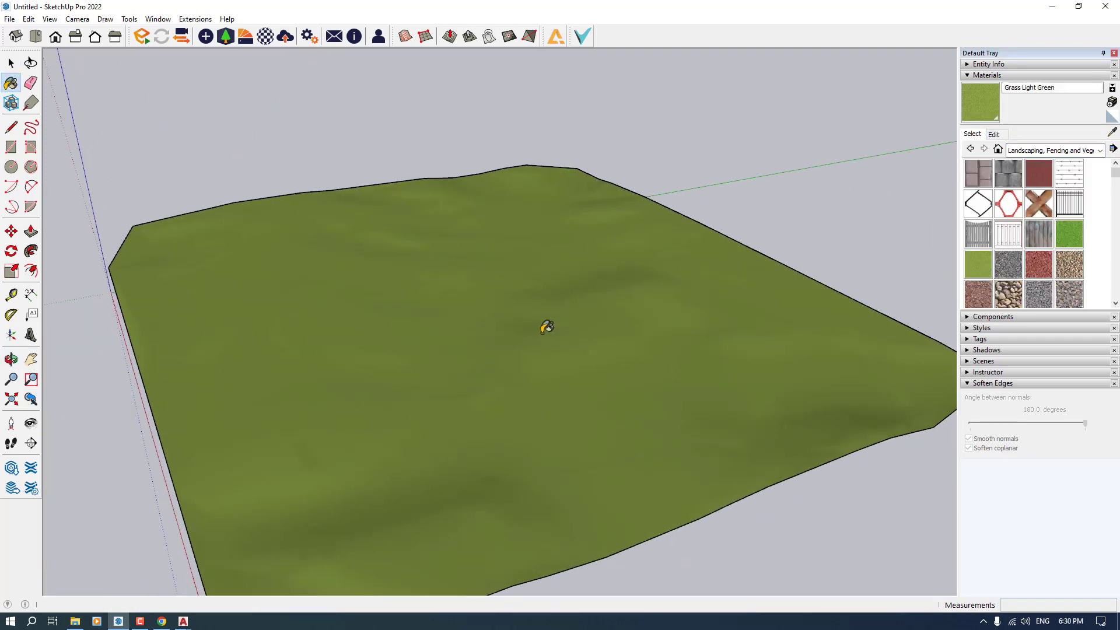
click(992, 134)
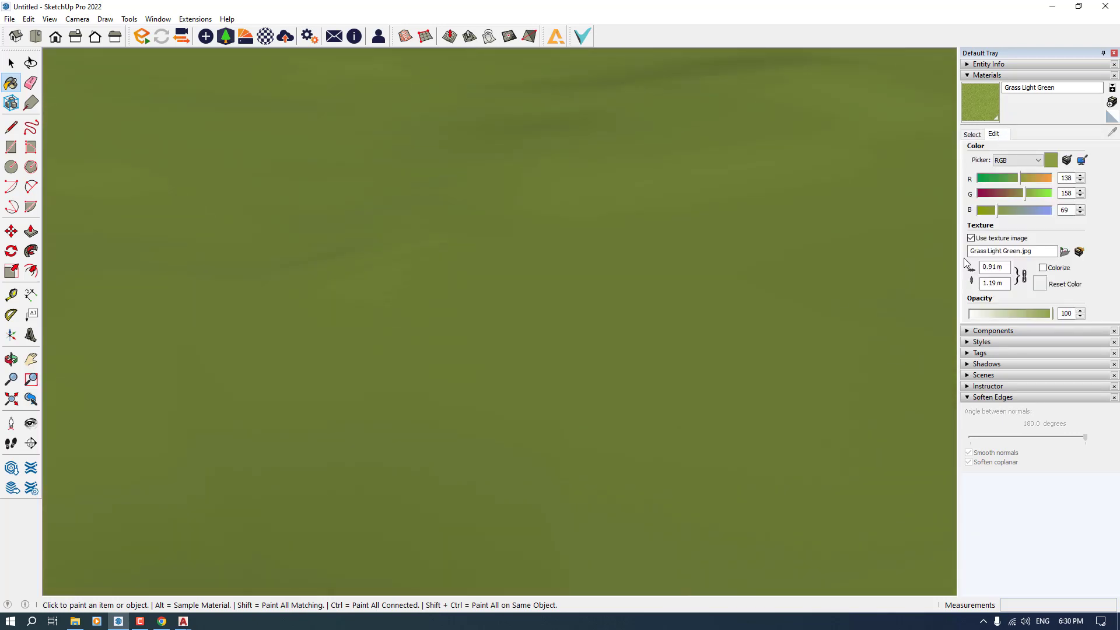
text(4m)
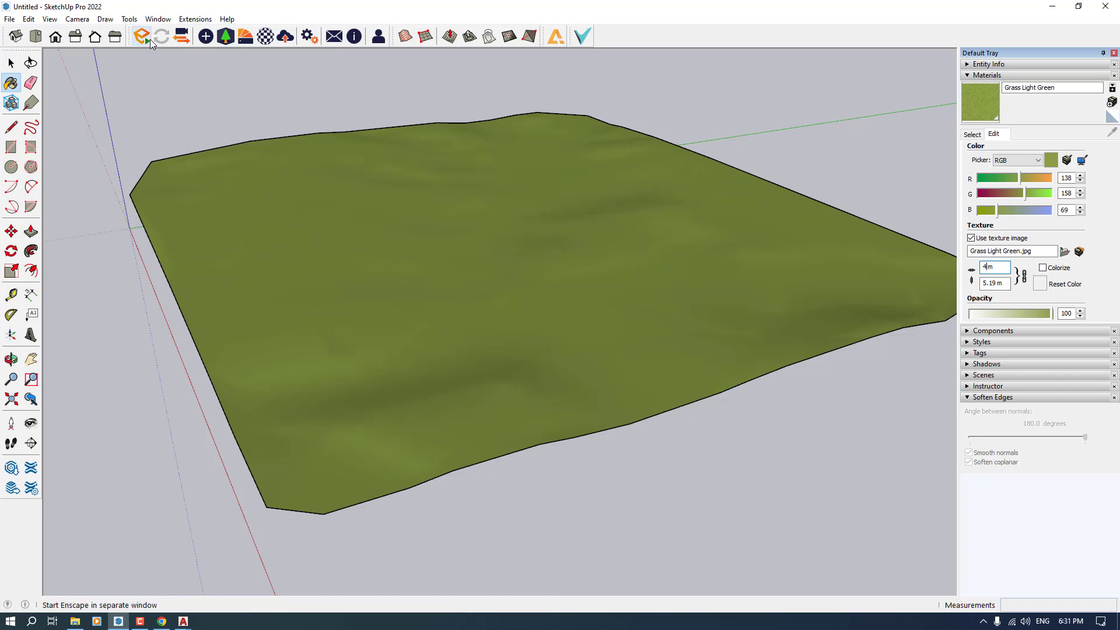
click(141, 36)
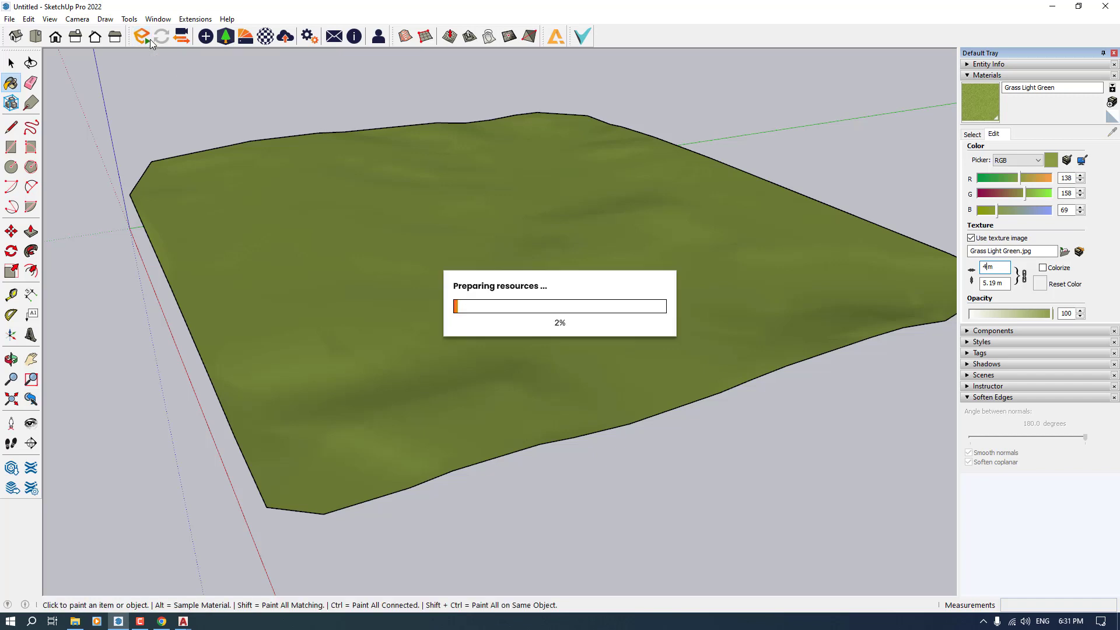